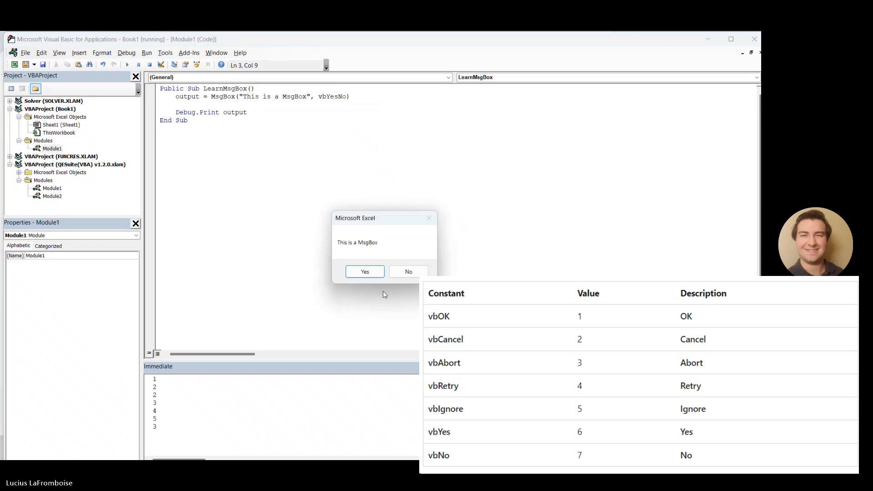
Dismiss the test message box and replace vbYesNo with a named Title:="MSGBOX Title" argument.
{"action": "left_click", "coordinate": [364, 271]}
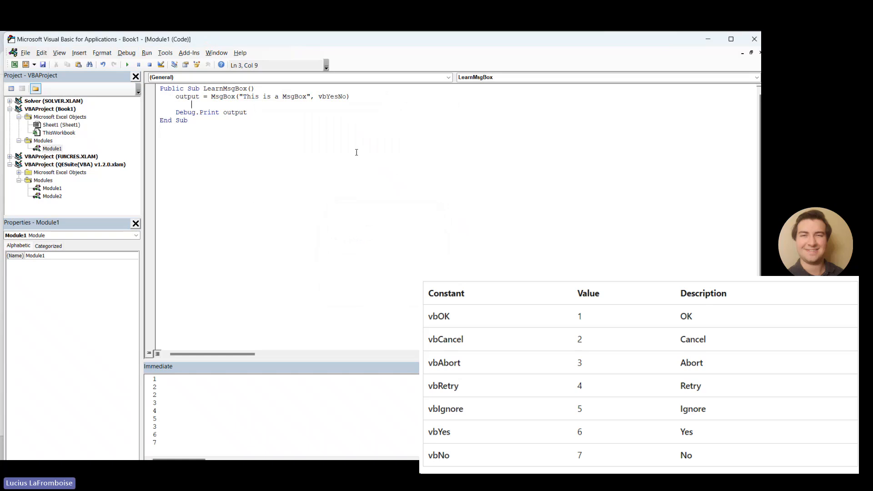
{"action": "double_click", "coordinate": [333, 96]}
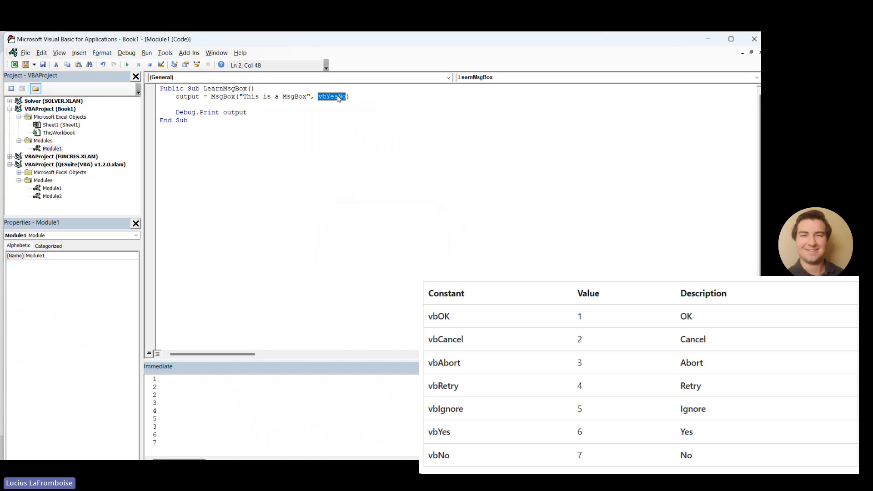
{"action": "type", "text": ", Title:=\"MSGBOX Title\","}
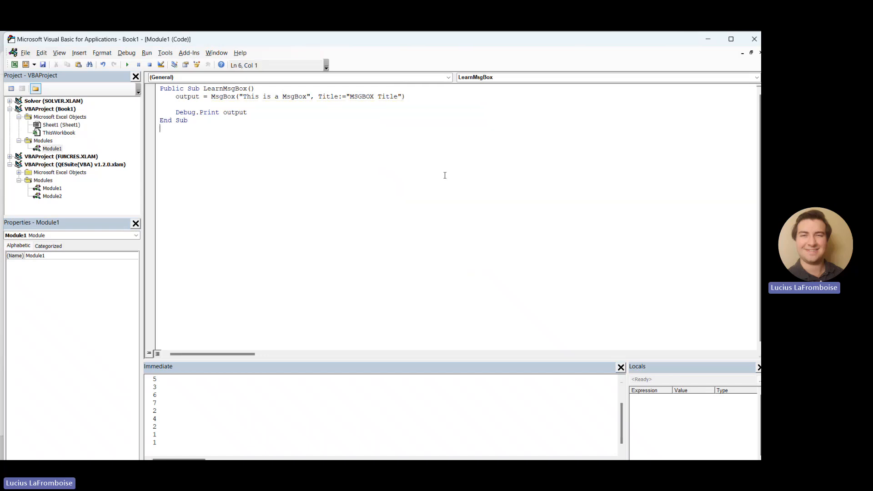
{"action": "mouse_move", "coordinate": [383, 211]}
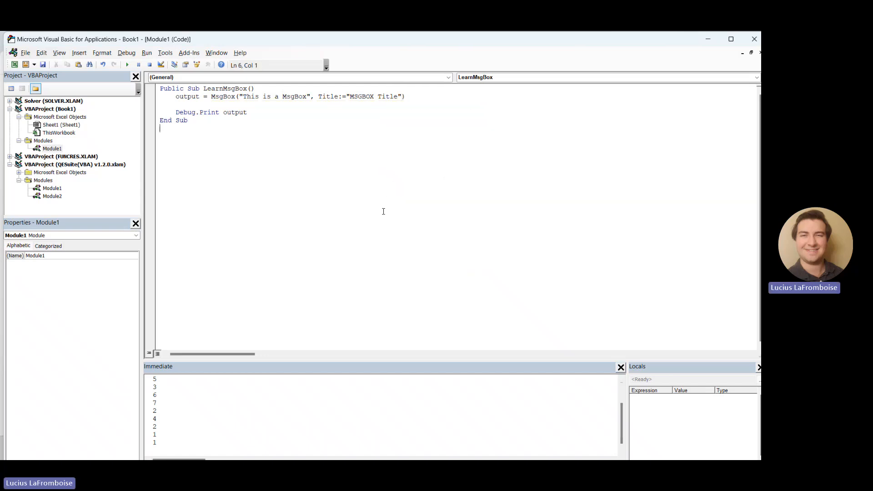
{"action": "mouse_move", "coordinate": [424, 137]}
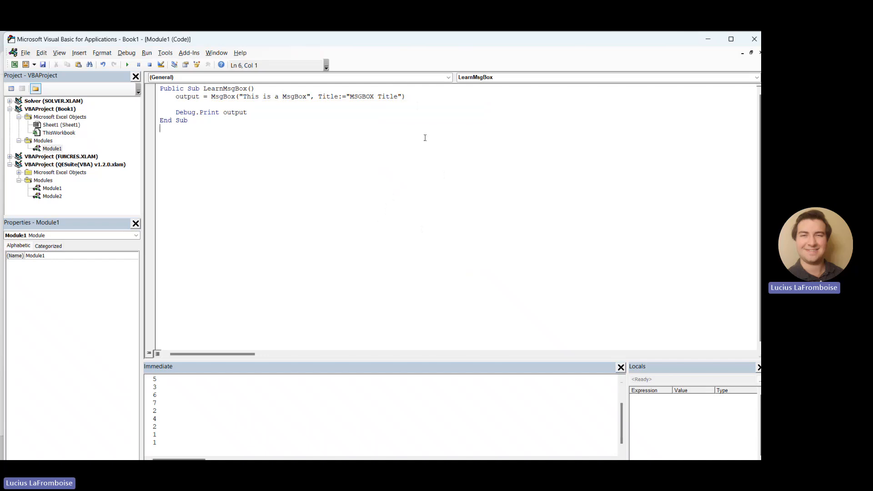
{"action": "mouse_move", "coordinate": [281, 160]}
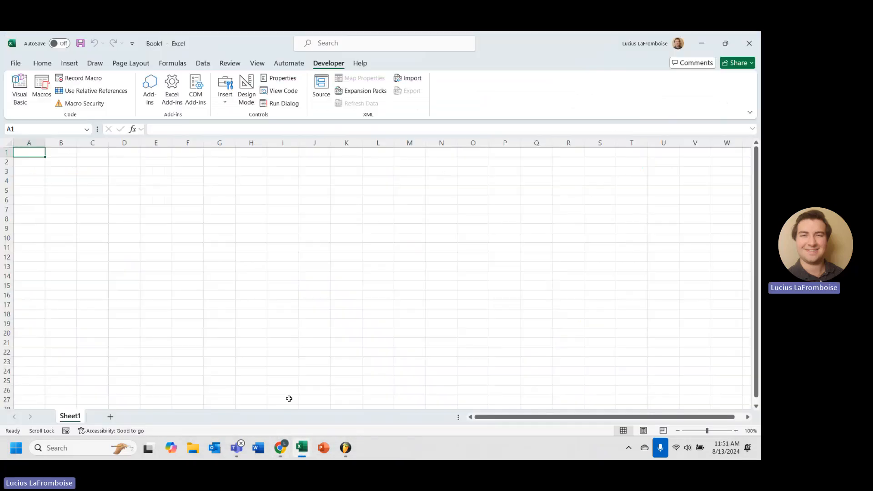
Enter the sample words 'This Data will be deleted' across A1:C1 and A2:B2, then return to the code.
{"action": "type", "text": "This"}
{"action": "left_click", "coordinate": [61, 152]}
{"action": "type", "text": "Data"}
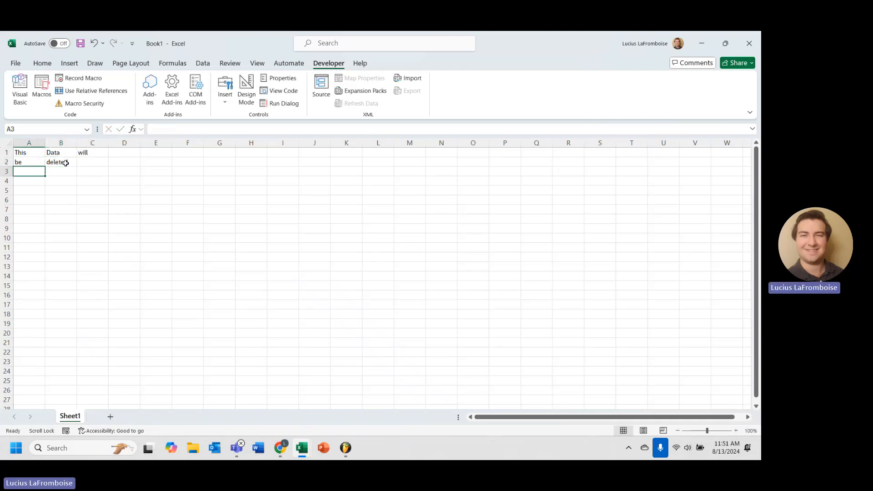
{"action": "left_click", "coordinate": [92, 151]}
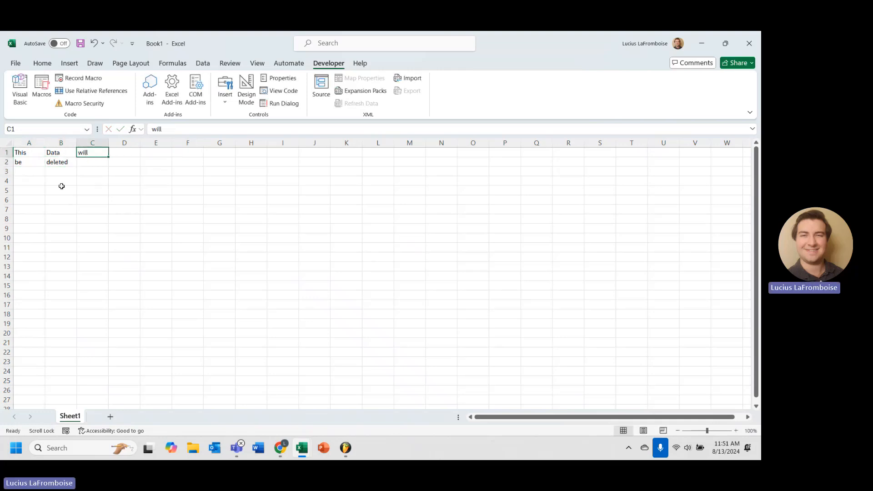
{"action": "mouse_move", "coordinate": [36, 161]}
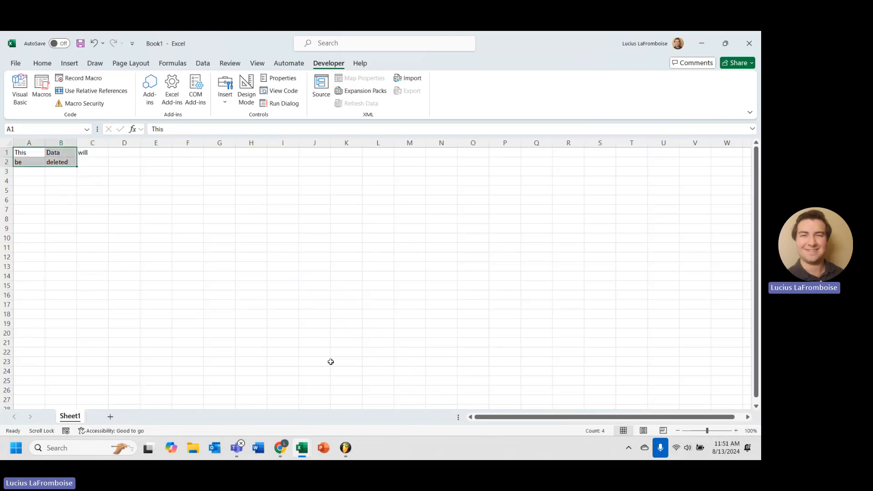
{"action": "left_click", "coordinate": [20, 90]}
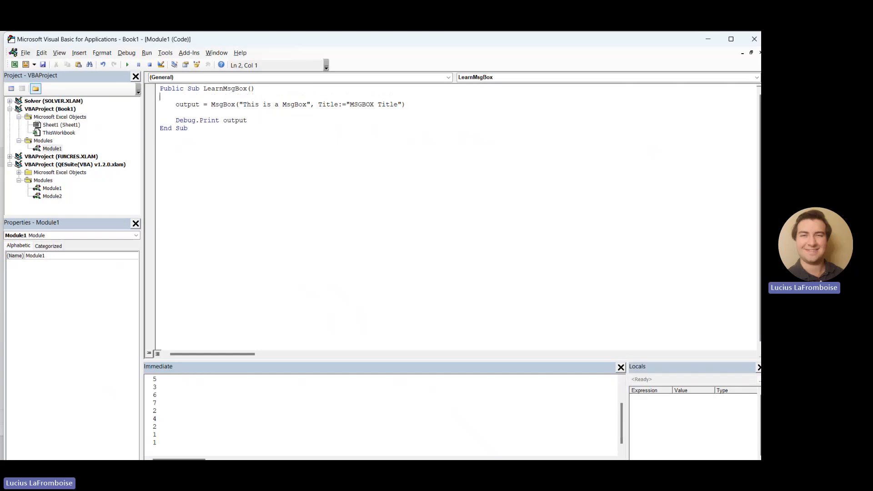
Add a 'Check for existing data' comment and a dataFound = True assignment above the MsgBox line.
{"action": "type", "text": "'"}
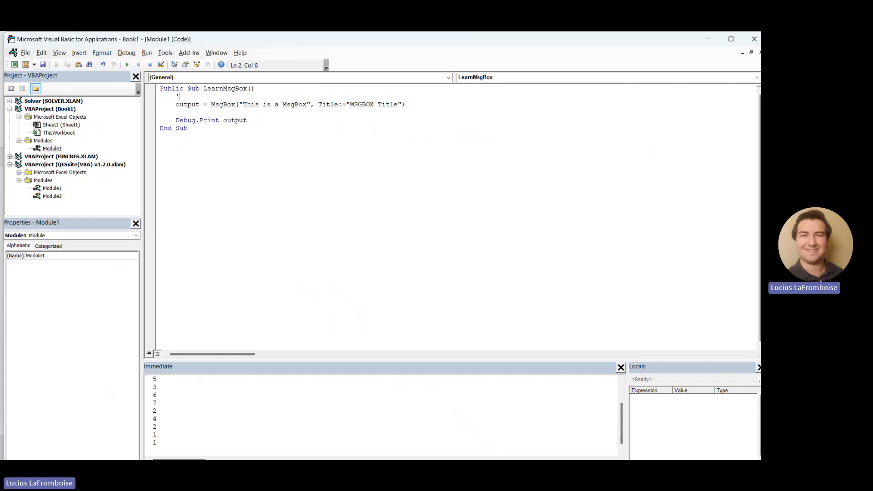
{"action": "type", "text": "'Check for e"}
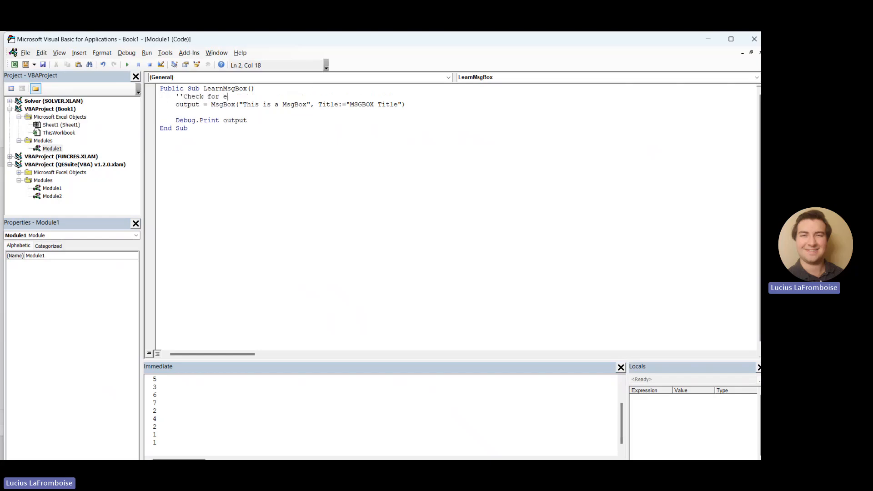
{"action": "type", "text": "xisting data"}
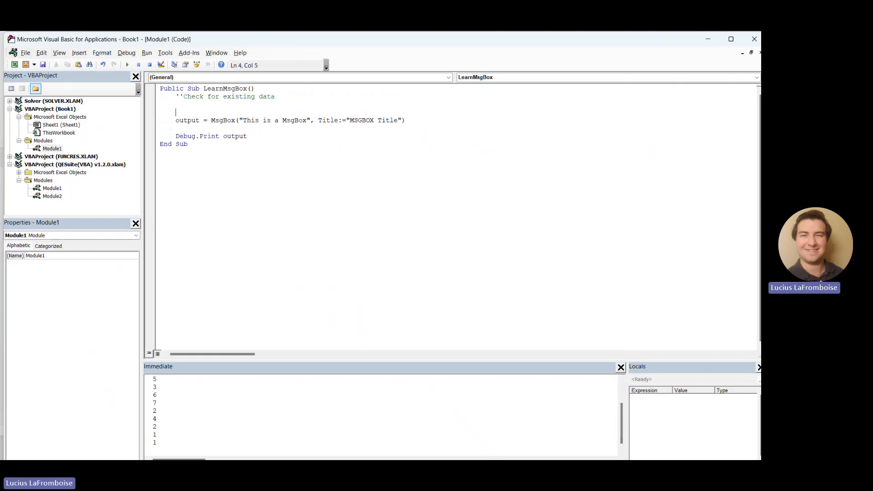
{"action": "type", "text": "data"}
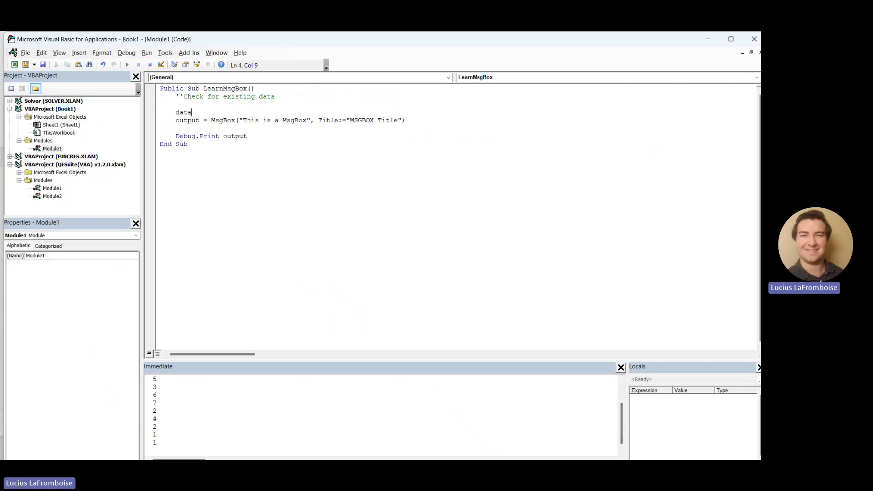
{"action": "type", "text": "Found = True"}
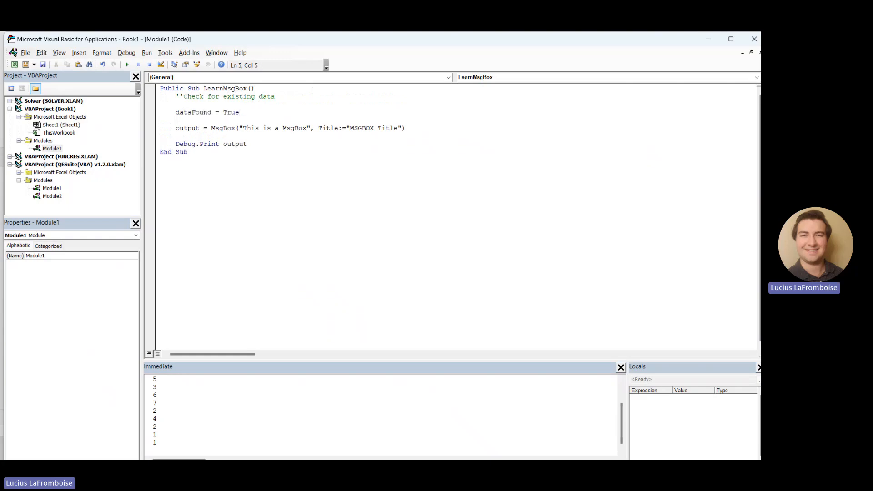
Open an If dataFound Then block with an 'ask to delete' comment inside it.
{"action": "type", "text": "if dataFound Then"}
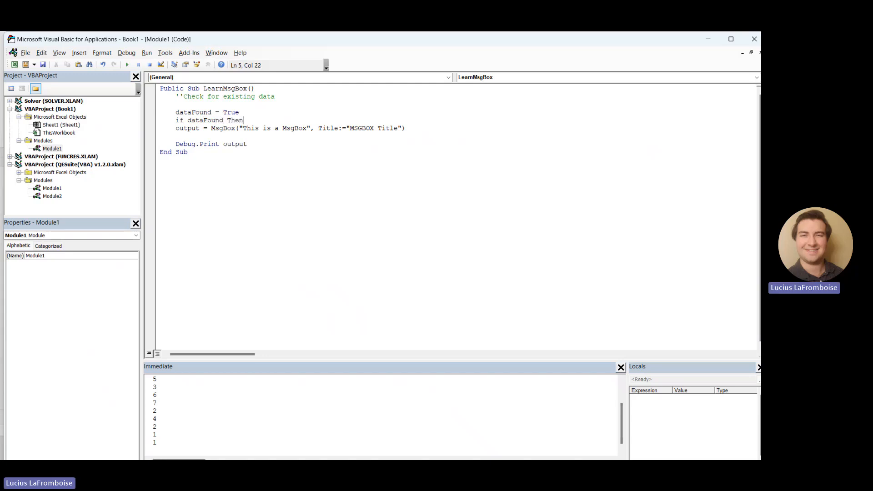
{"action": "key", "text": "Return"}
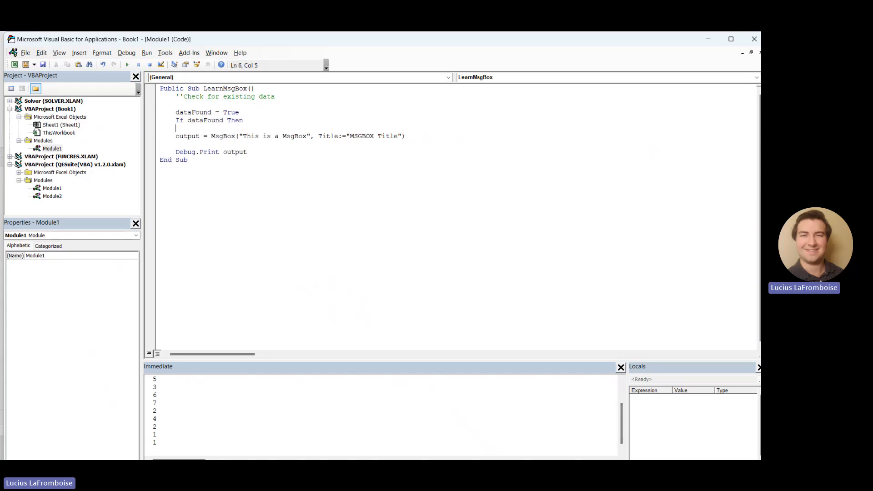
{"action": "type", "text": "'ask"}
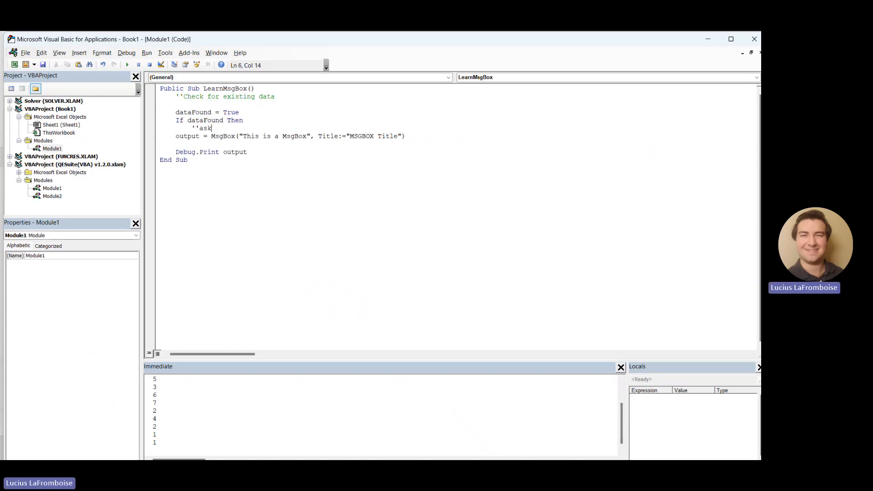
{"action": "type", "text": "to delete or exit"}
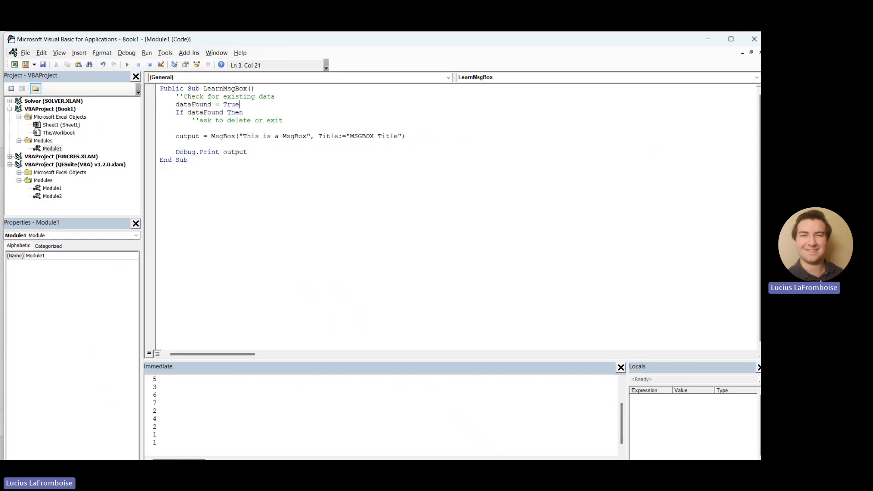
{"action": "key", "text": "enter"}
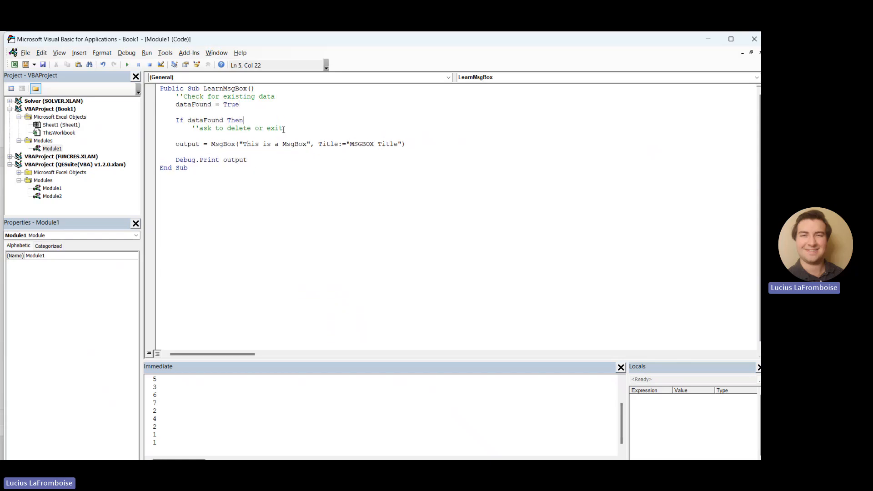
Reword the prompt to 'This action will delete existing data, do you want to continue?'.
{"action": "type", "text": "End If"}
{"action": "left_click", "coordinate": [290, 144]}
{"action": "type", "text": "action"}
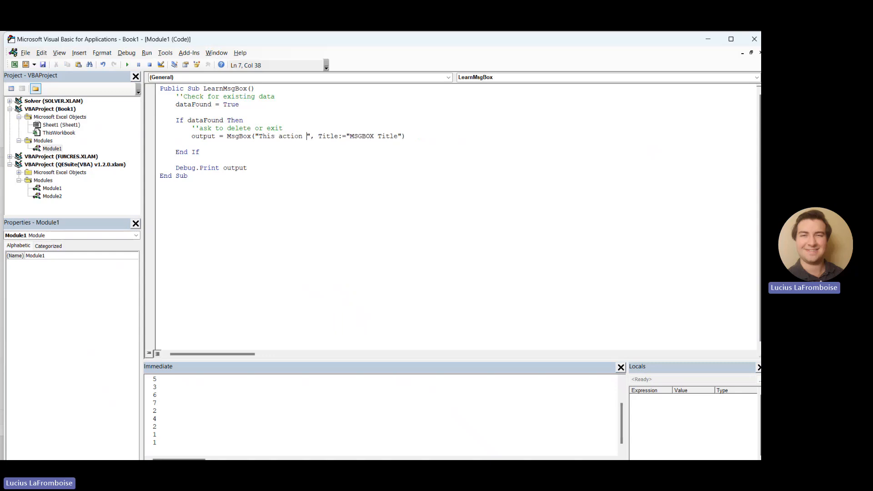
{"action": "type", "text": "will c"}
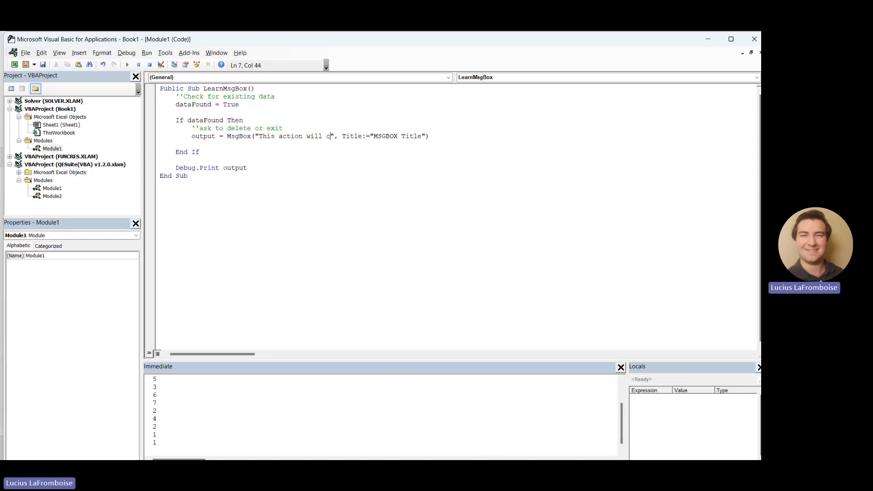
{"action": "type", "text": "delete exist"}
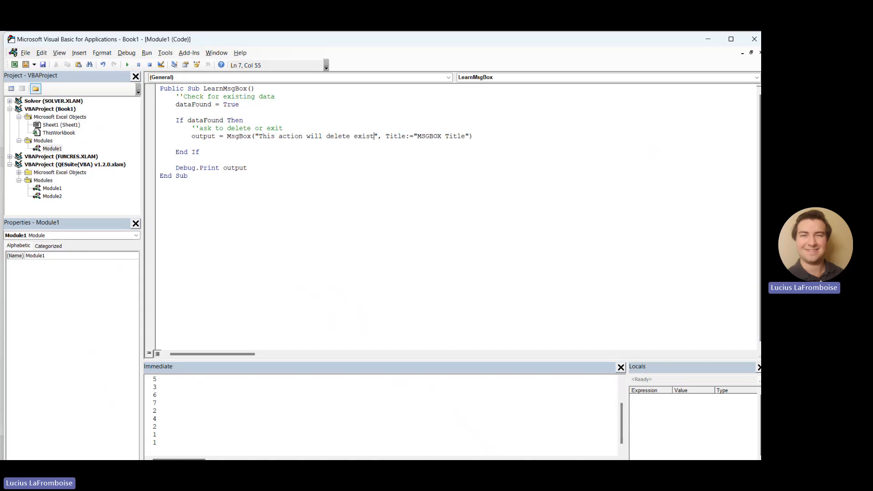
{"action": "type", "text": "ing data, do"}
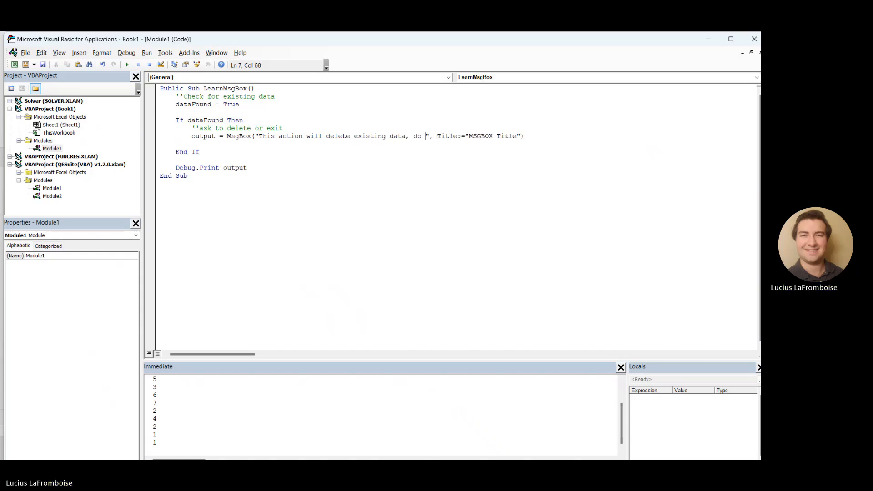
{"action": "type", "text": "you want to contin"}
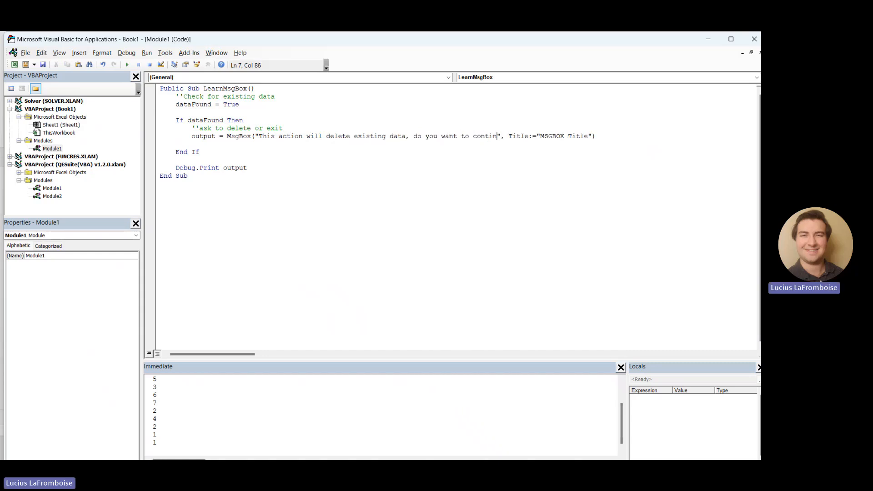
{"action": "type", "text": "ue?"}
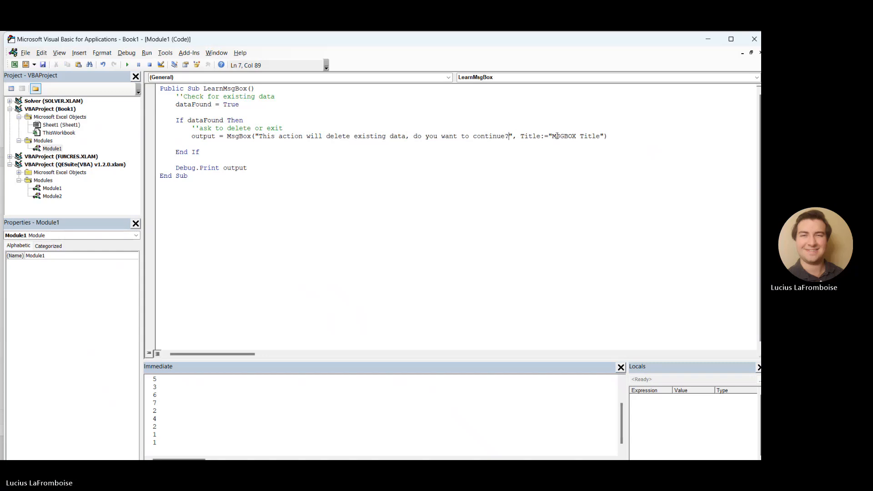
Pass vbYesNo and "Data Found" as the MsgBox's second and third arguments, dropping Title:=.
{"action": "double_click", "coordinate": [574, 135]}
{"action": "type", "text": "Data"}
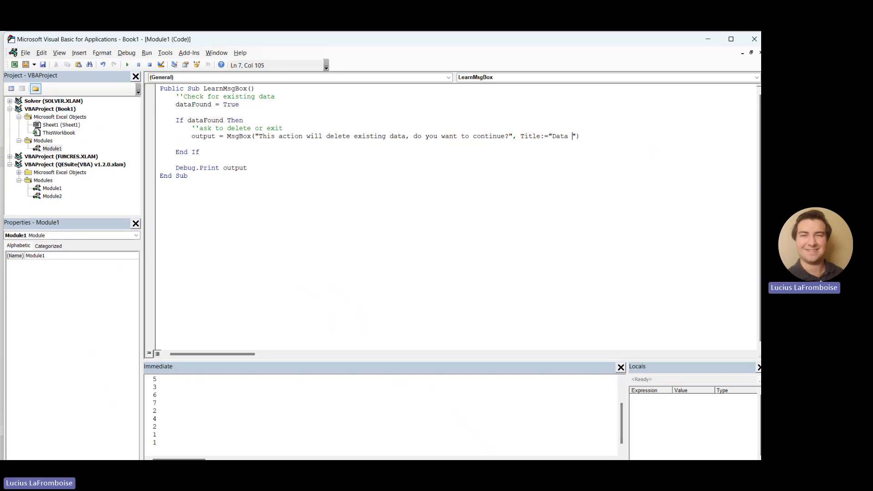
{"action": "type", "text": "Found"}
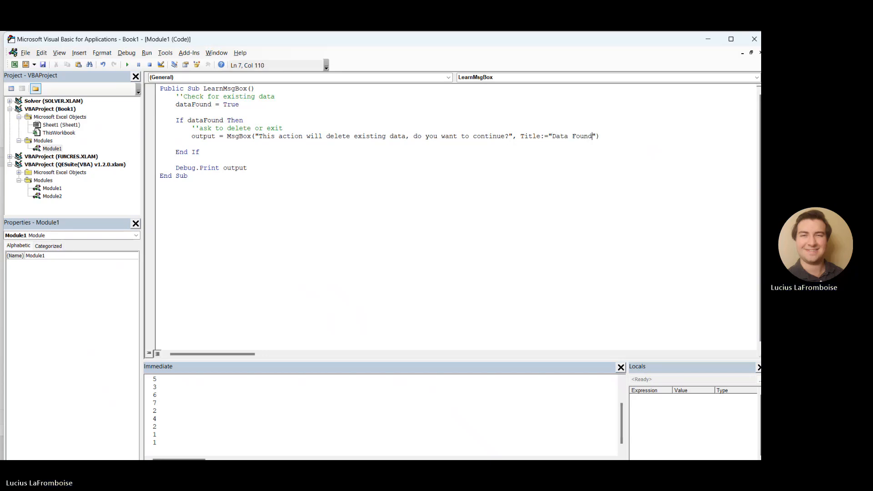
{"action": "left_click", "coordinate": [507, 135]}
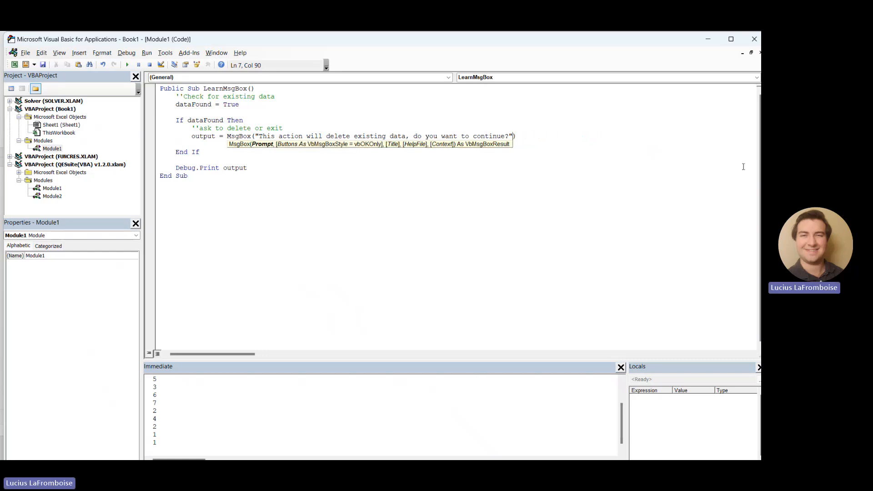
{"action": "type", "text": ",vbYesNo"}
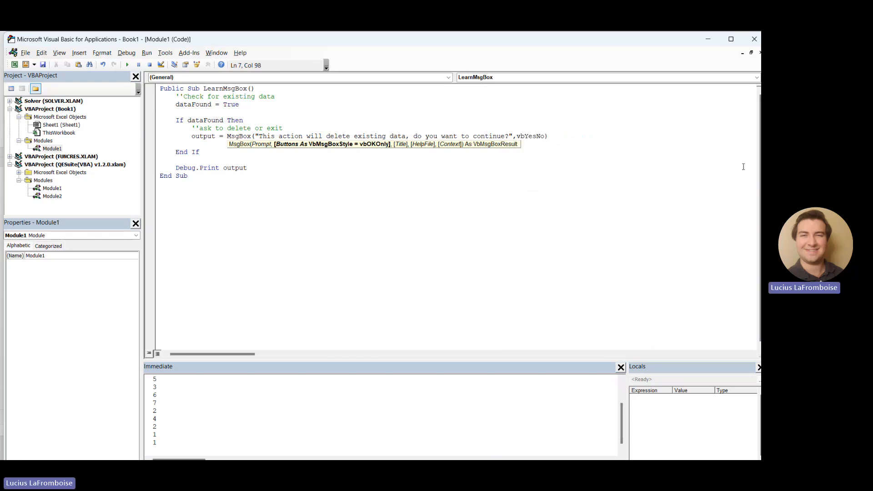
{"action": "type", "text": ")"}
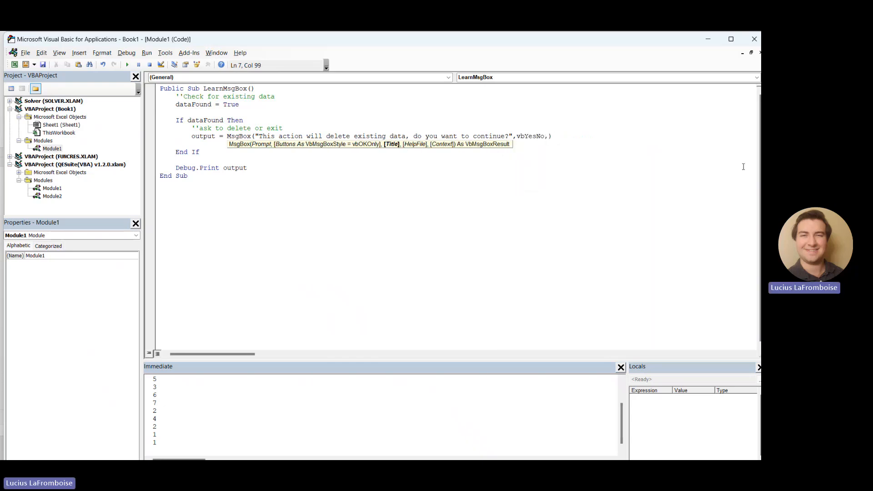
{"action": "type", "text": ",\"D"}
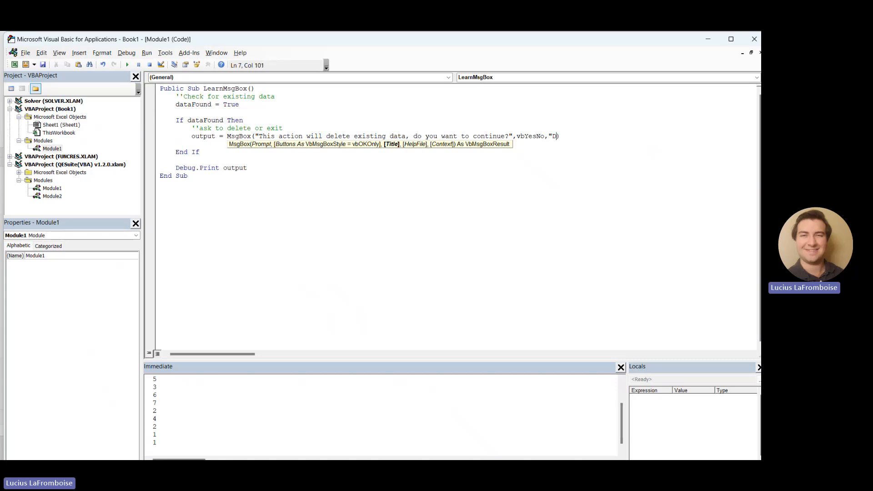
{"action": "type", "text": "ata"}
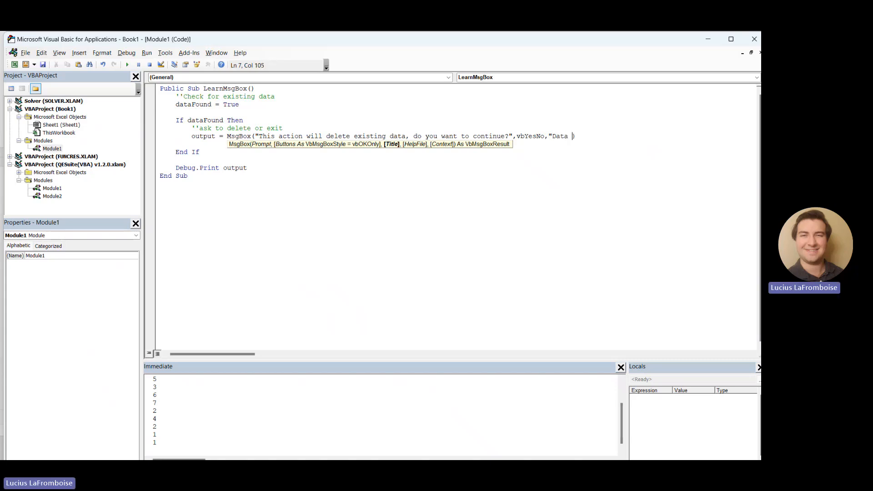
{"action": "type", "text": "Found\")"}
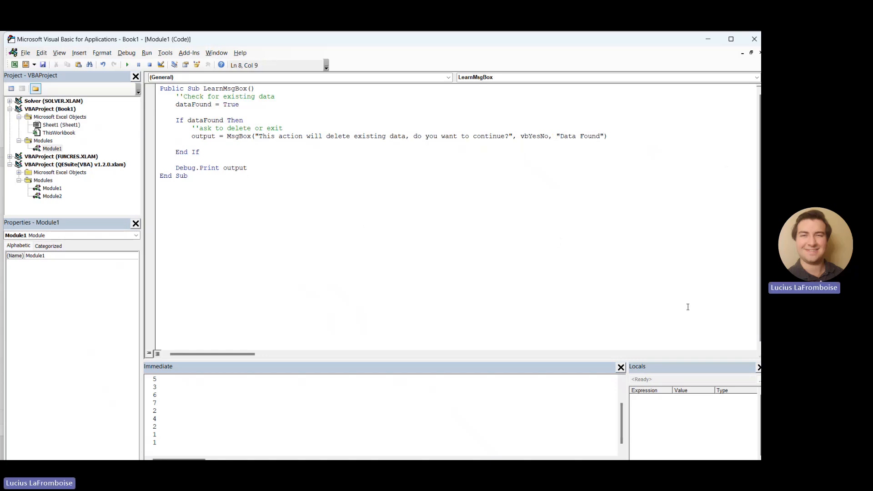
Add a Debug.Print output line under the MsgBox call inside the If block.
{"action": "type", "text": "de"}
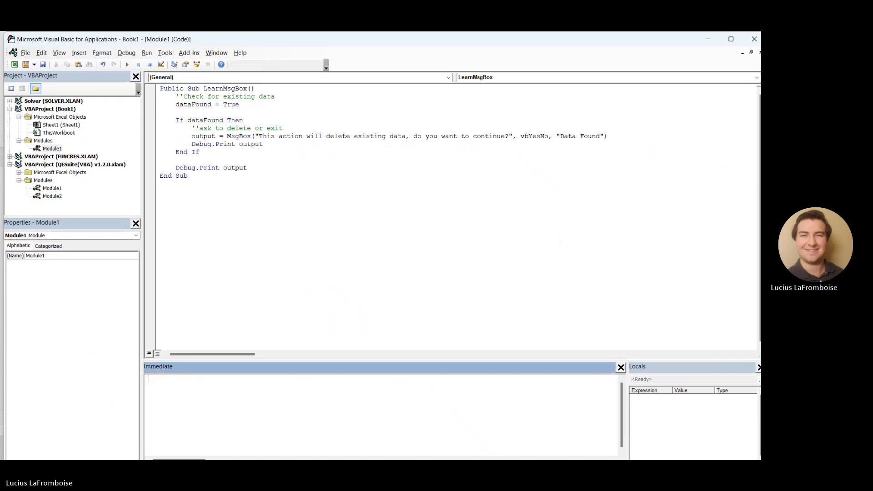
{"action": "left_click", "coordinate": [127, 65]}
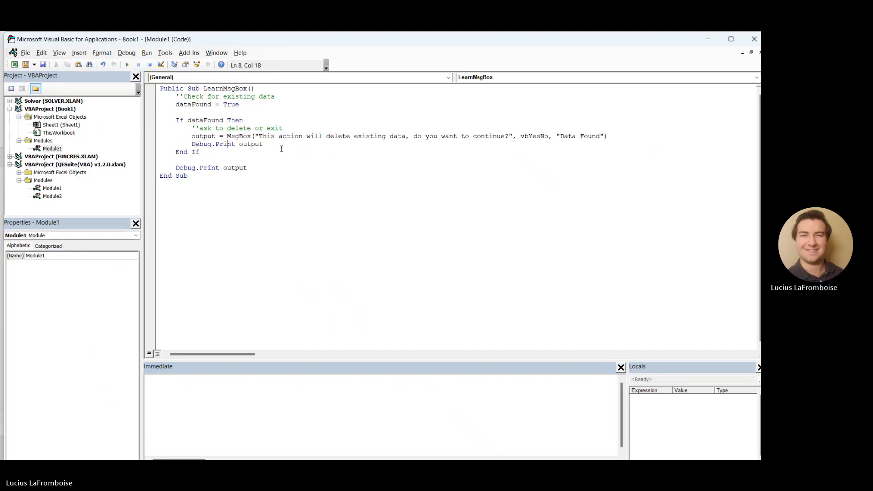
Run the macro and answer the Data Found Yes/No warning in Excel.
{"action": "left_click", "coordinate": [128, 63]}
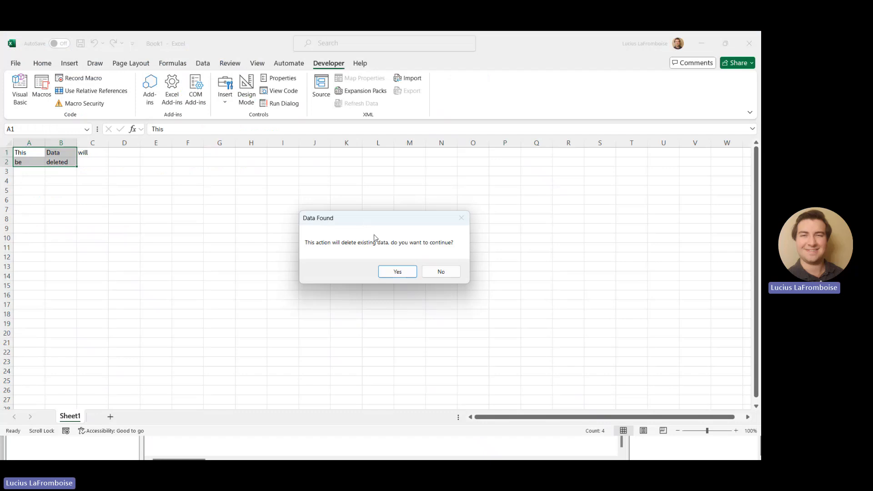
{"action": "mouse_move", "coordinate": [422, 252]}
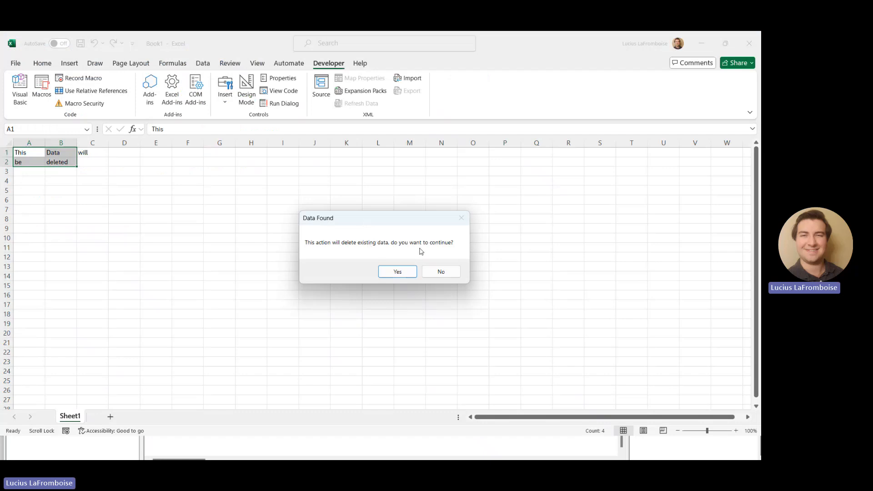
{"action": "left_click", "coordinate": [397, 271]}
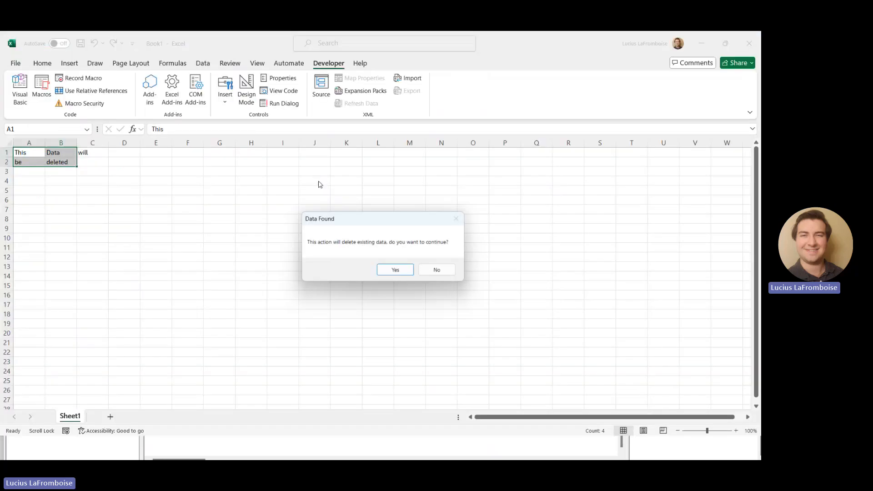
{"action": "left_click", "coordinate": [395, 270]}
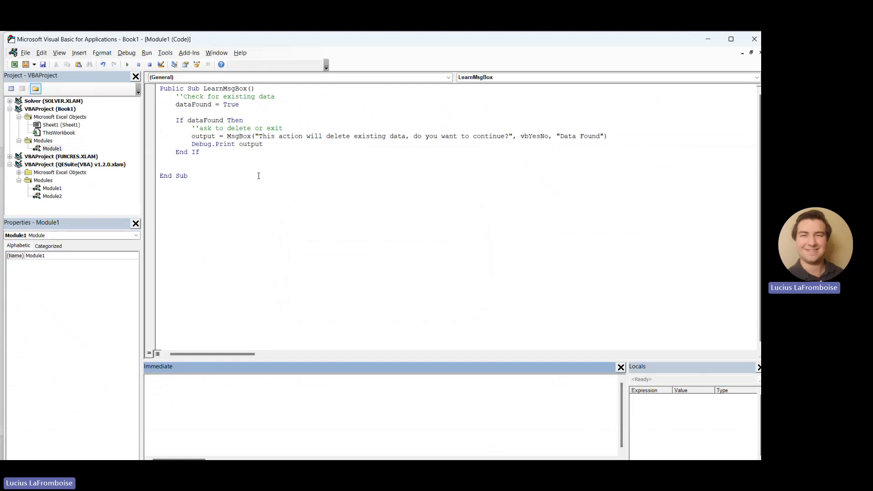
Replace the Debug.Print line with If output = vbYes Then Exit Sub, dismissing the compile error.
{"action": "double_click", "coordinate": [238, 144]}
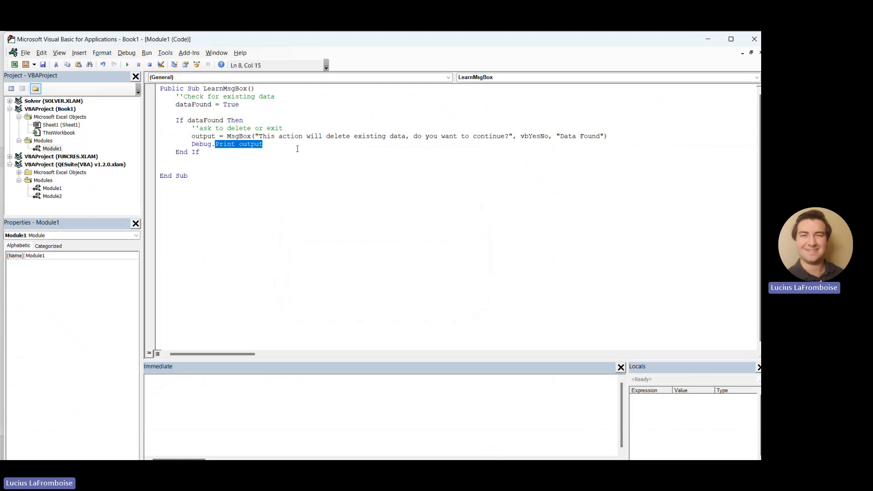
{"action": "key", "text": "Delete"}
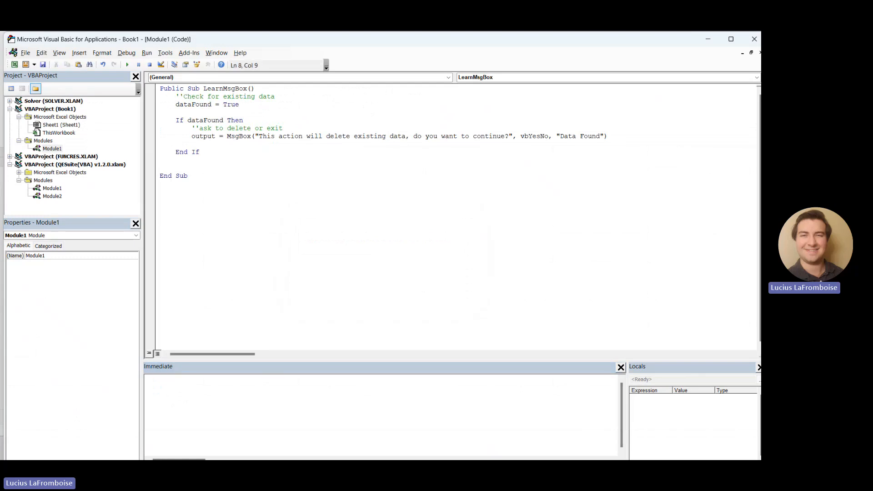
{"action": "type", "text": "if output = vb"}
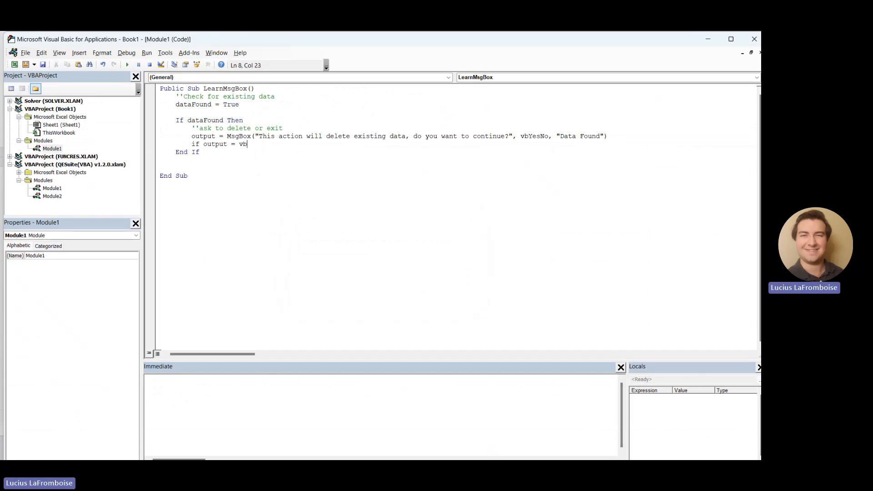
{"action": "type", "text": "Yes"}
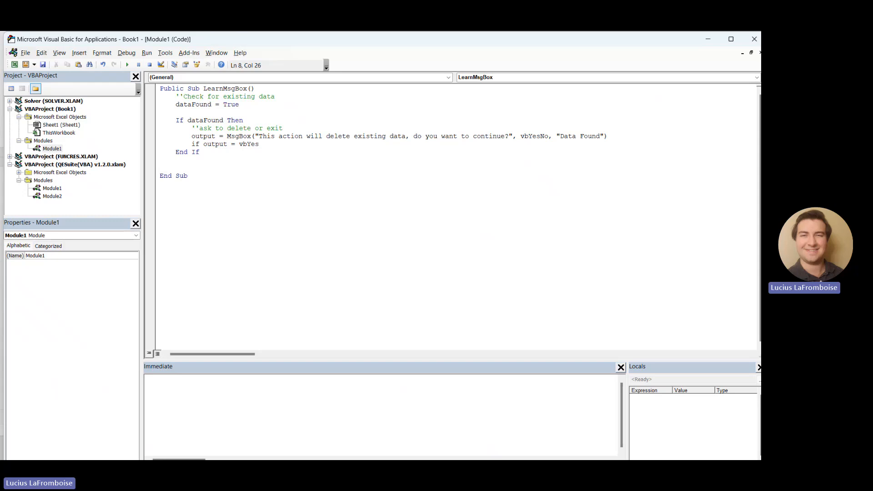
{"action": "left_click", "coordinate": [146, 53]}
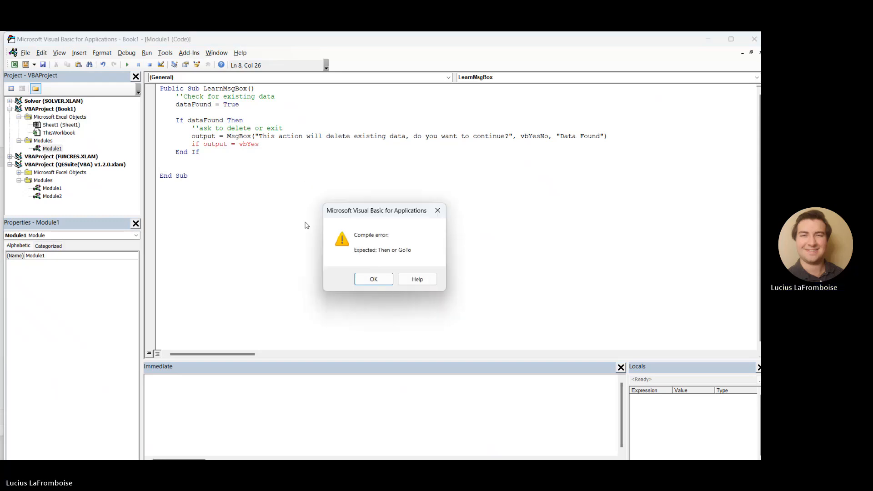
{"action": "left_click", "coordinate": [373, 279]}
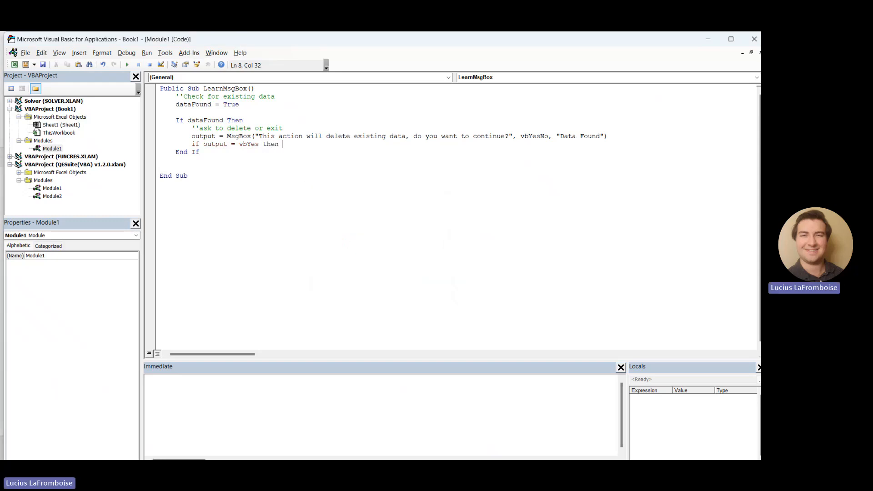
{"action": "type", "text": "Exit Sub"}
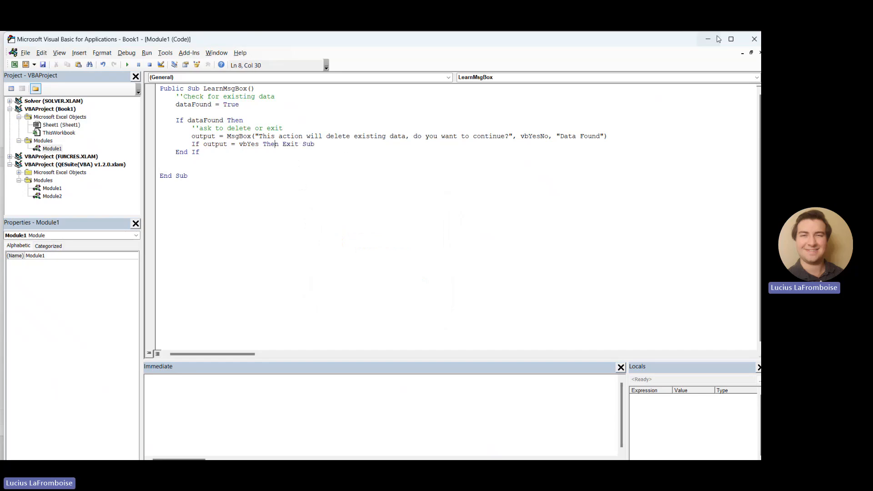
Confirm in the Microsoft Learn MsgBox return values table that vbYes equals 6, then return to Excel.
{"action": "left_click", "coordinate": [281, 448]}
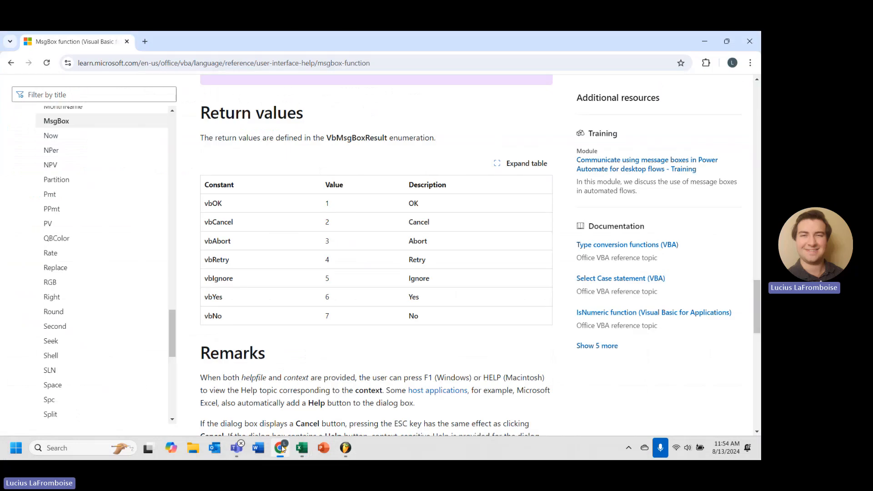
{"action": "mouse_move", "coordinate": [213, 299]}
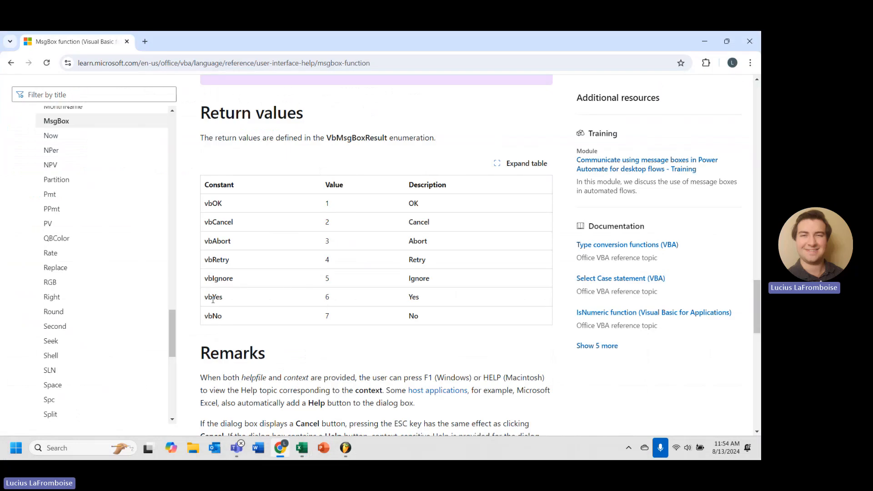
{"action": "double_click", "coordinate": [326, 297]}
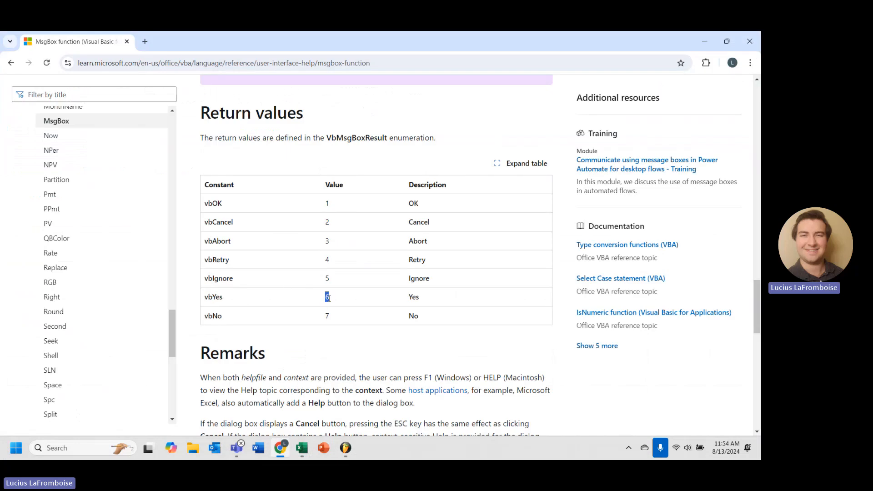
{"action": "left_click", "coordinate": [302, 448]}
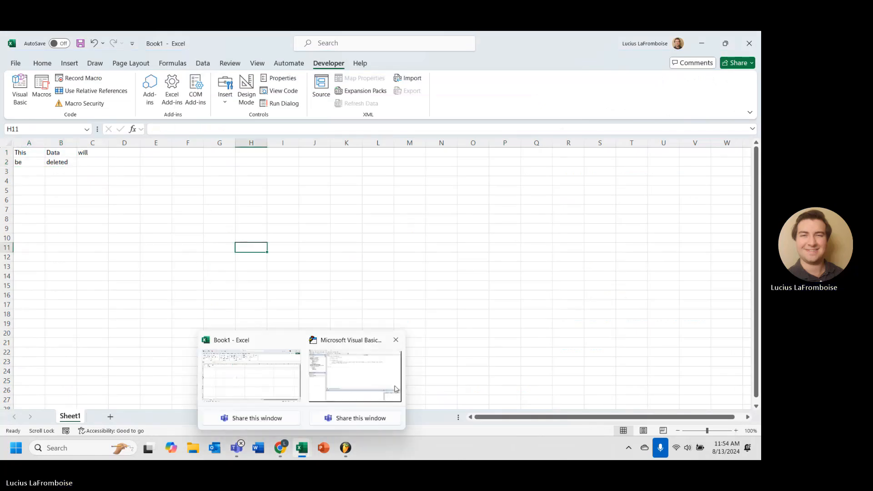
Add Debug.Print "Delete Data" below End If in the LearnMsgBox macro.
{"action": "left_click", "coordinate": [354, 375]}
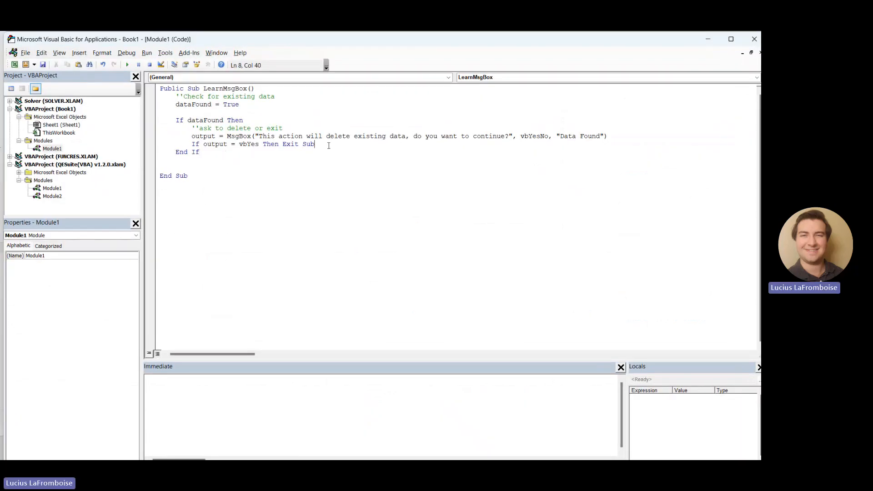
{"action": "mouse_move", "coordinate": [333, 147]}
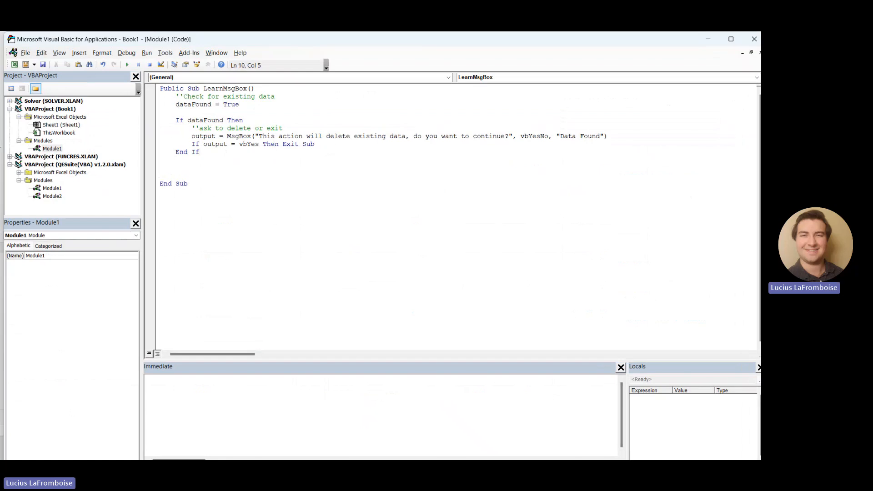
{"action": "type", "text": "debug"}
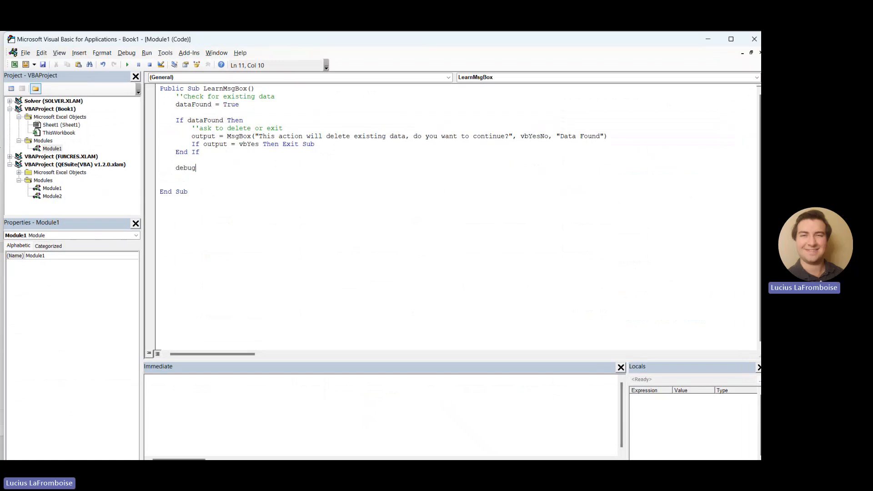
{"action": "type", "text": ".Print"}
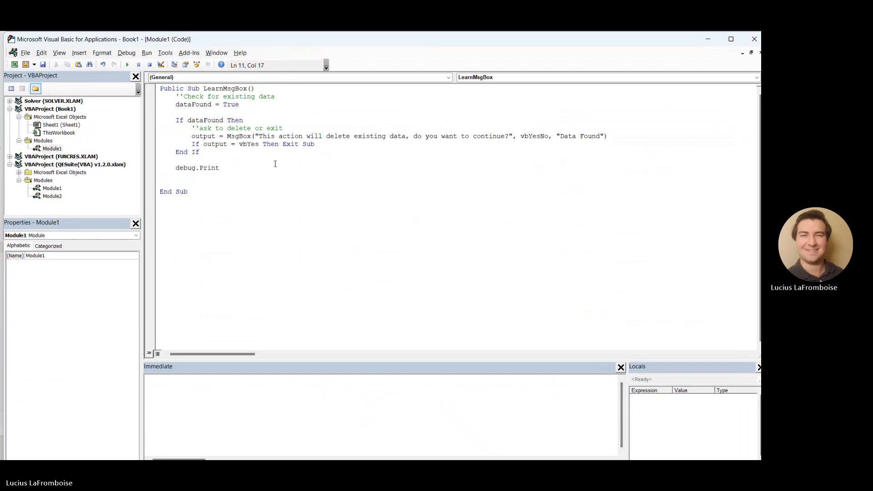
{"action": "type", "text": "\"Delete Data"}
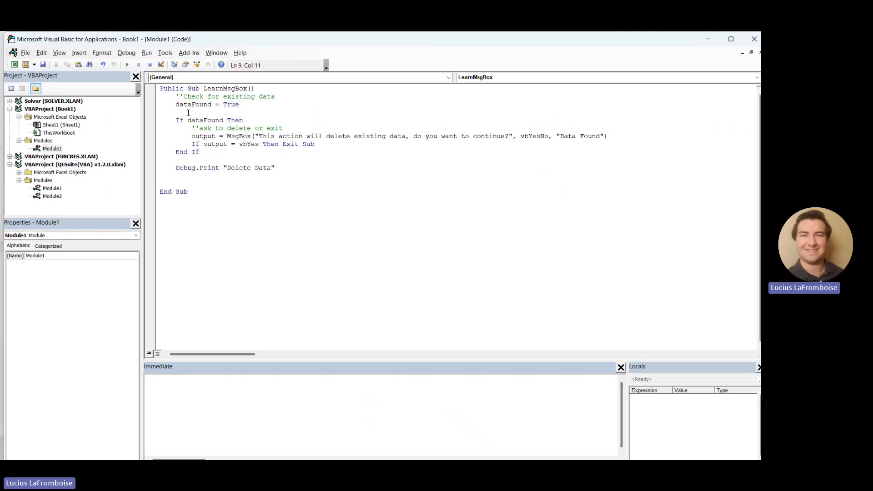
{"action": "mouse_move", "coordinate": [437, 144]}
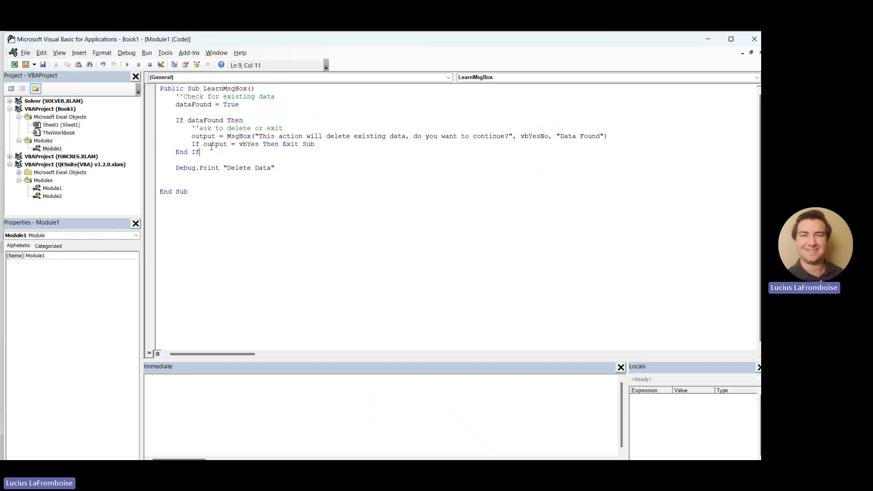
{"action": "mouse_move", "coordinate": [366, 147]}
{"action": "type", "text": "No"}
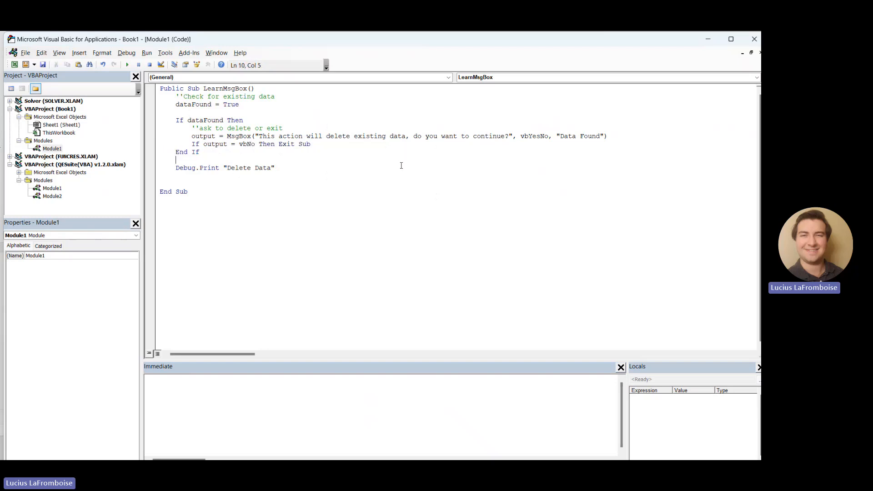
{"action": "mouse_move", "coordinate": [431, 190]}
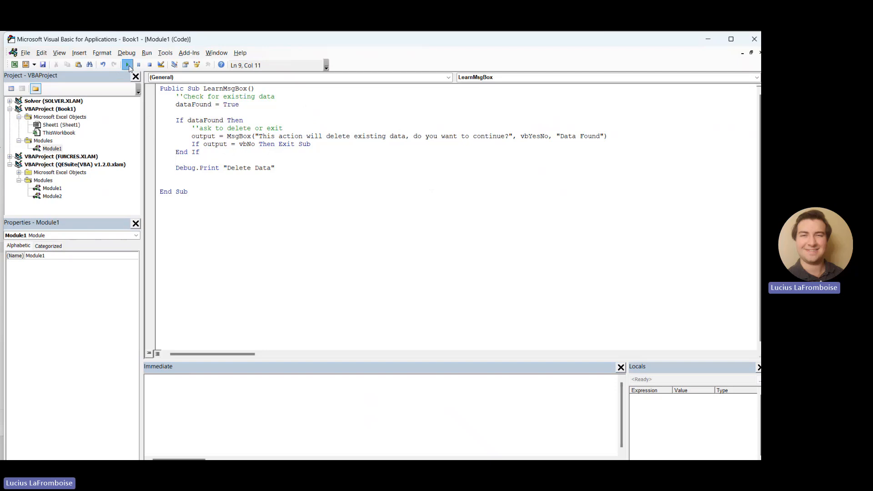
Run the macro answering No to exit, then rerun answering Yes so Delete Data prints.
{"action": "left_click", "coordinate": [128, 66]}
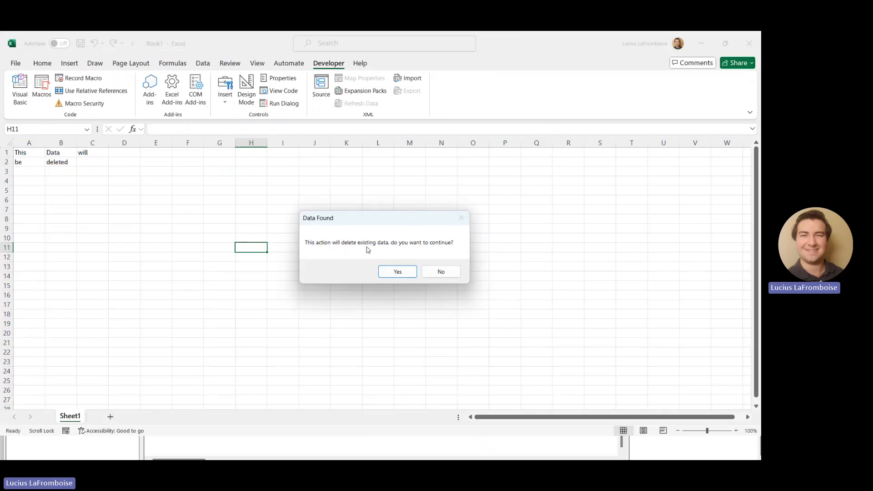
{"action": "mouse_move", "coordinate": [449, 250]}
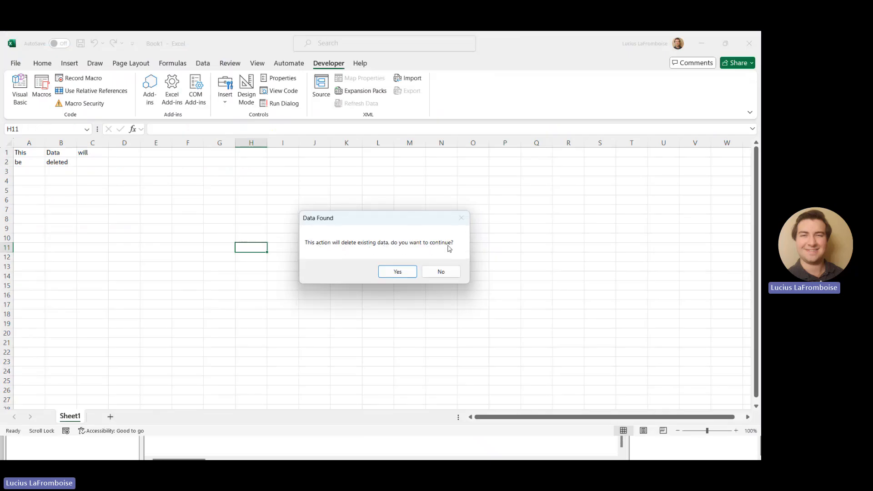
{"action": "mouse_move", "coordinate": [452, 254]}
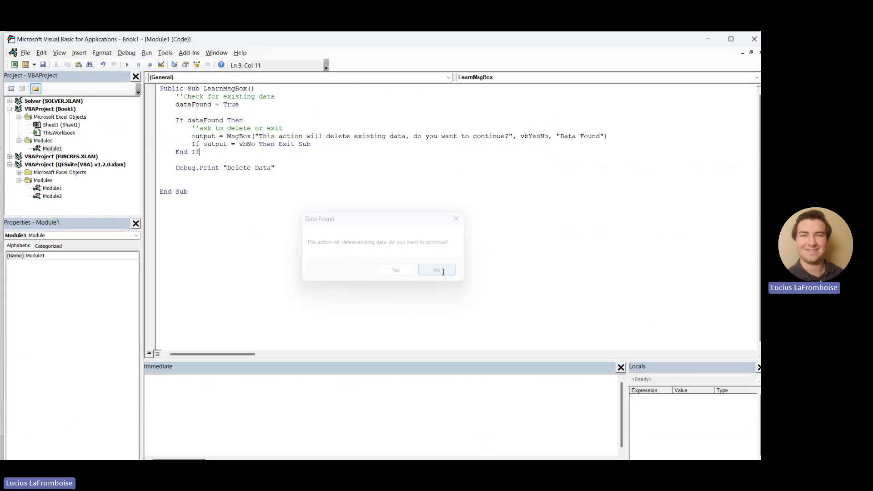
{"action": "left_click", "coordinate": [437, 269]}
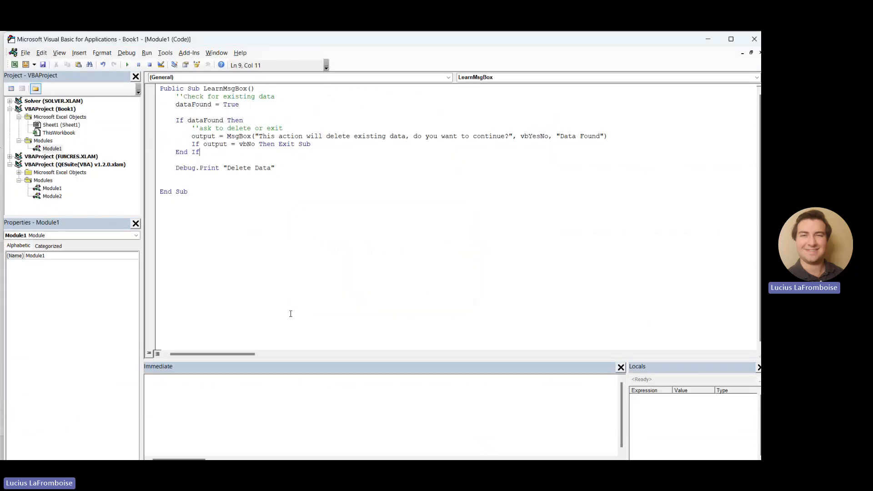
{"action": "left_click", "coordinate": [128, 65]}
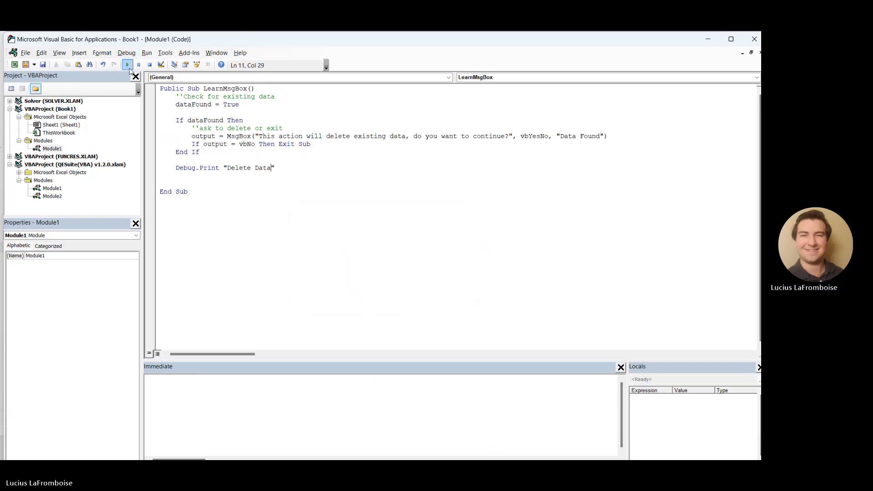
{"action": "left_click", "coordinate": [127, 65]}
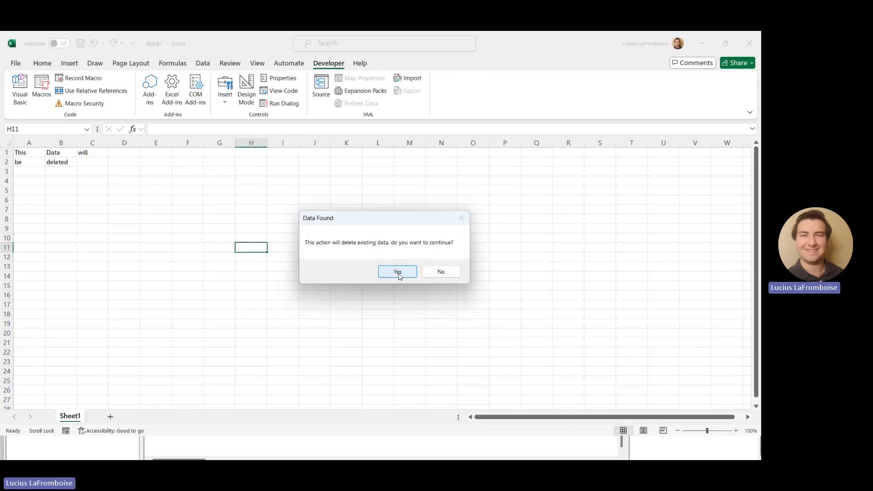
{"action": "left_click", "coordinate": [398, 272]}
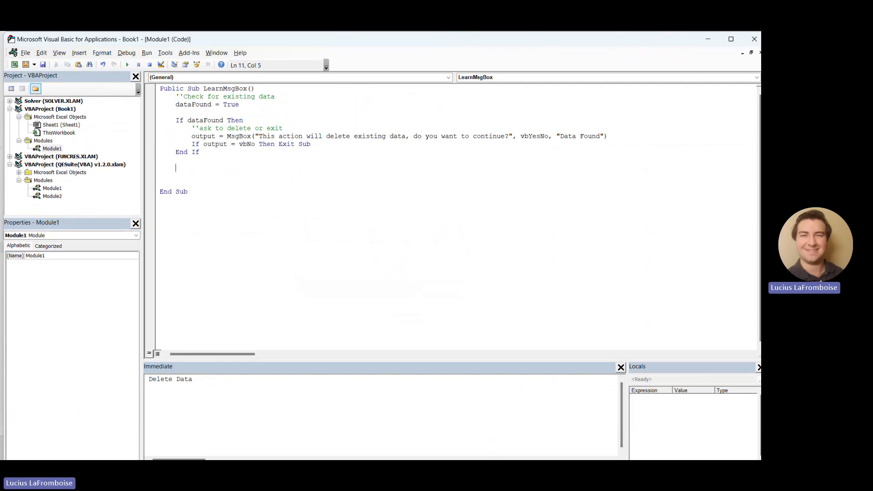
Add the line ActiveSheet.Range("A1:C2").Delete after End If in LearnMsgBox.
{"action": "type", "text": "Aci"}
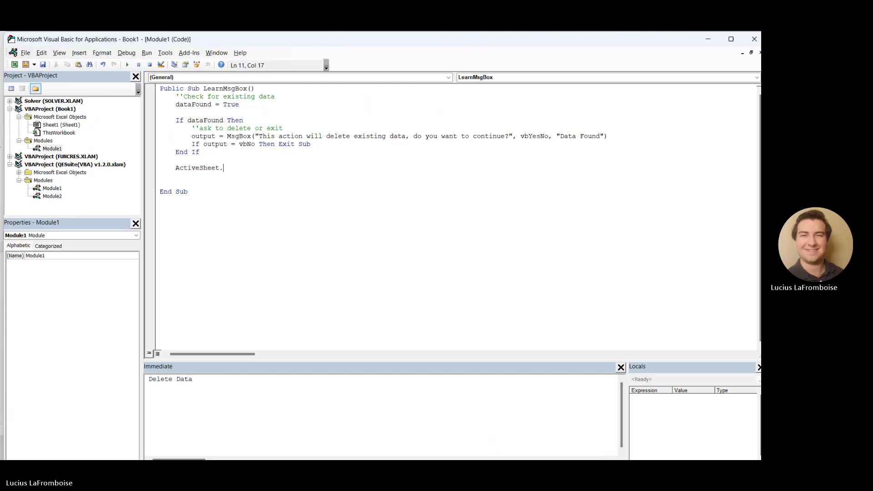
{"action": "type", "text": "range("}
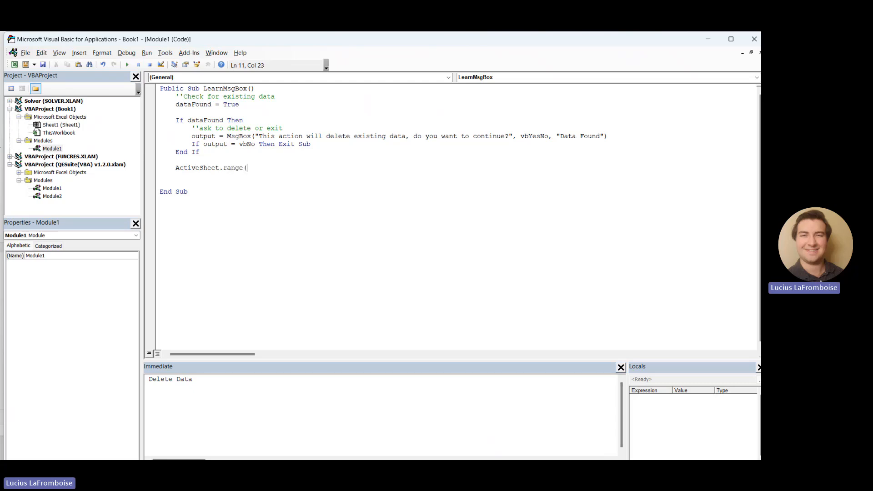
{"action": "type", "text": "\""}
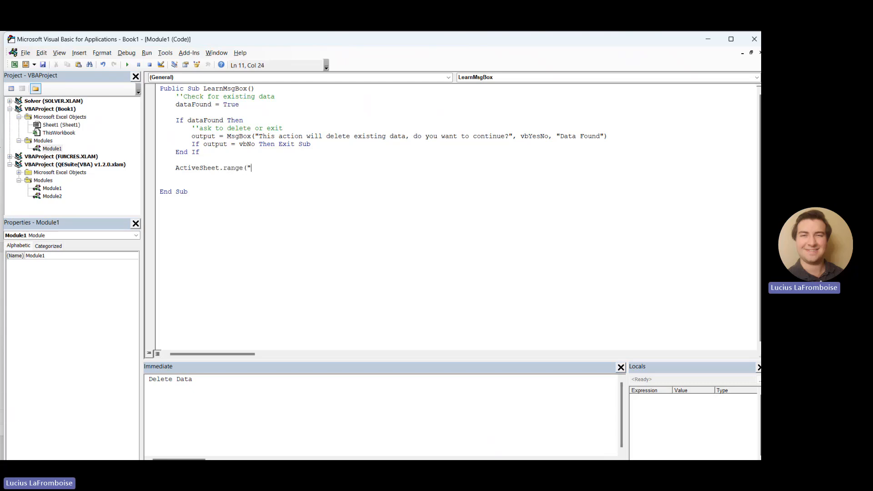
{"action": "type", "text": "A"}
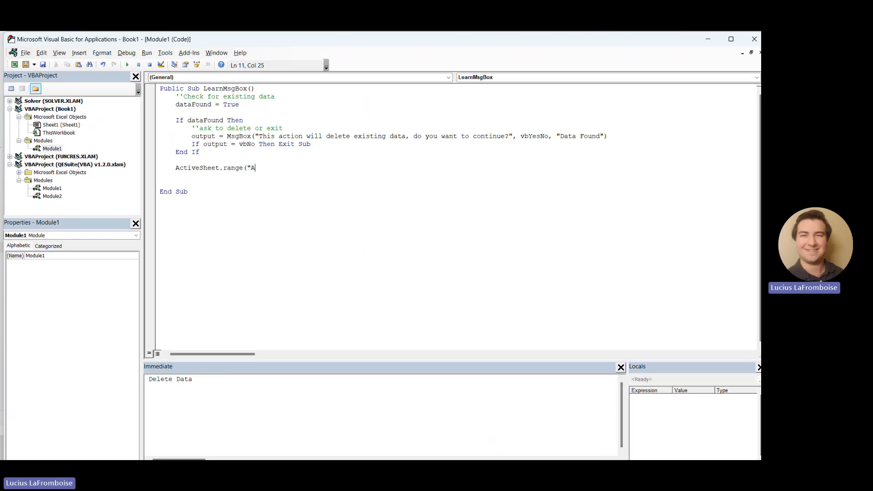
{"action": "type", "text": "1:C"}
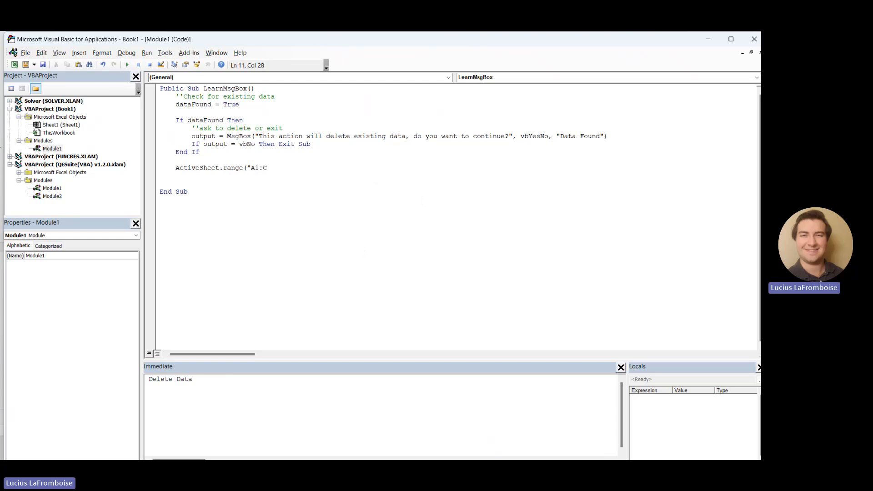
{"action": "type", "text": "2\""}
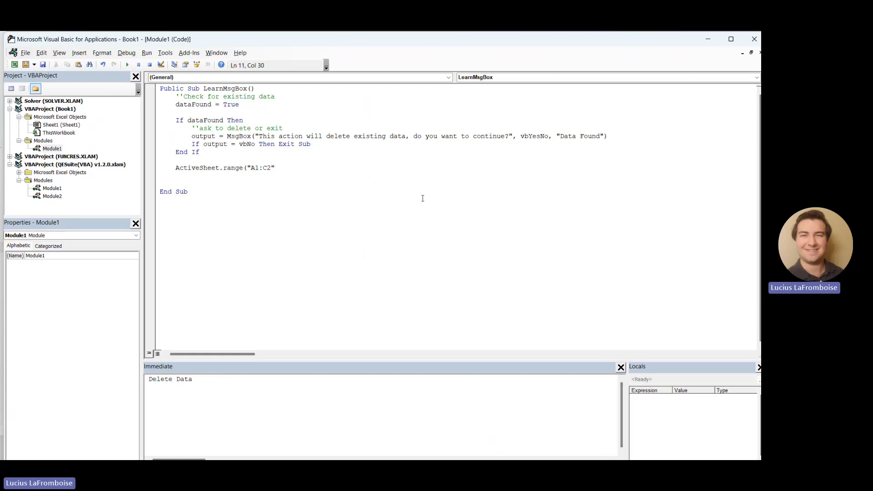
{"action": "type", "text": "."}
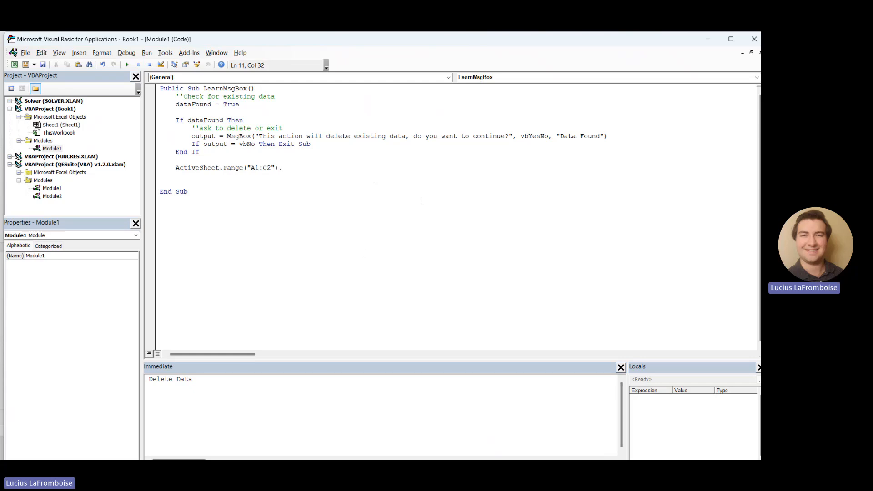
{"action": "type", "text": "Delete"}
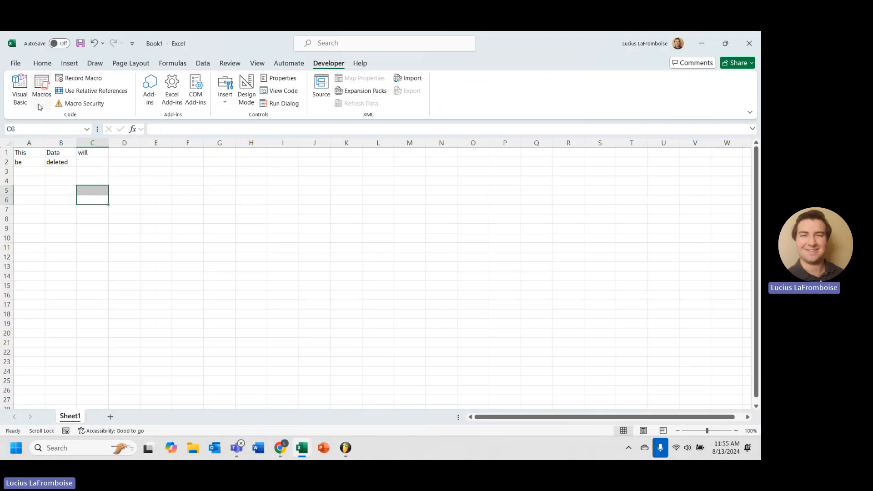
Run the macro, answer Yes to Data Found so A1:C2 is cleared, then return to the code.
{"action": "left_click", "coordinate": [621, 200]}
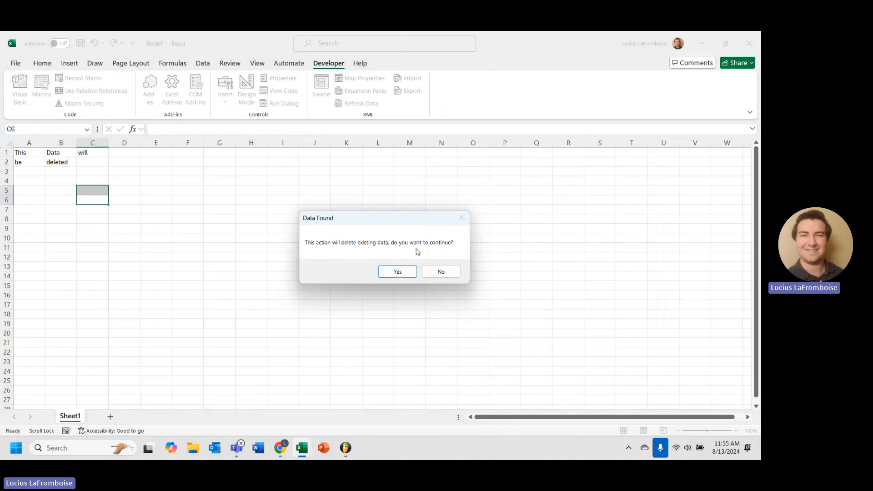
{"action": "mouse_move", "coordinate": [441, 272]}
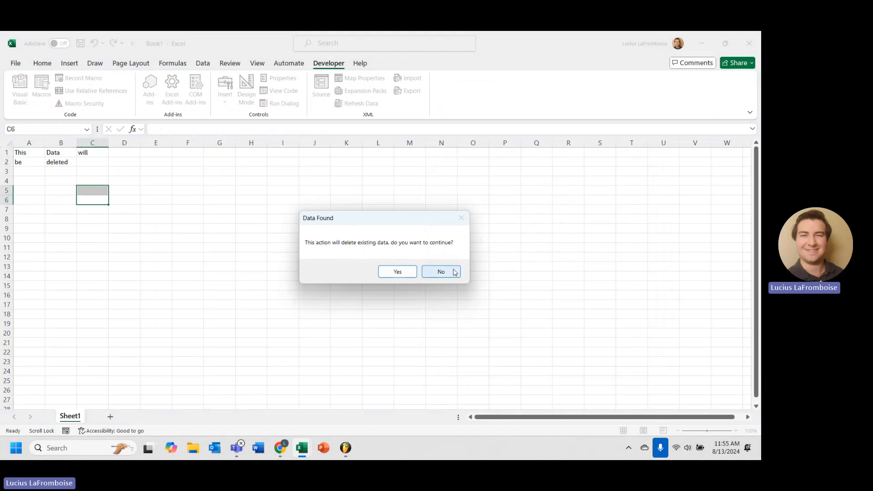
{"action": "left_click", "coordinate": [440, 272]}
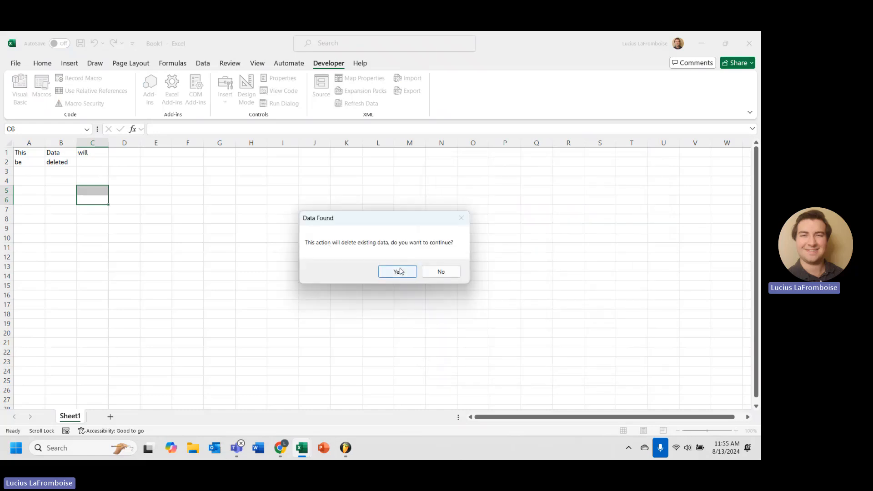
{"action": "left_click", "coordinate": [397, 271]}
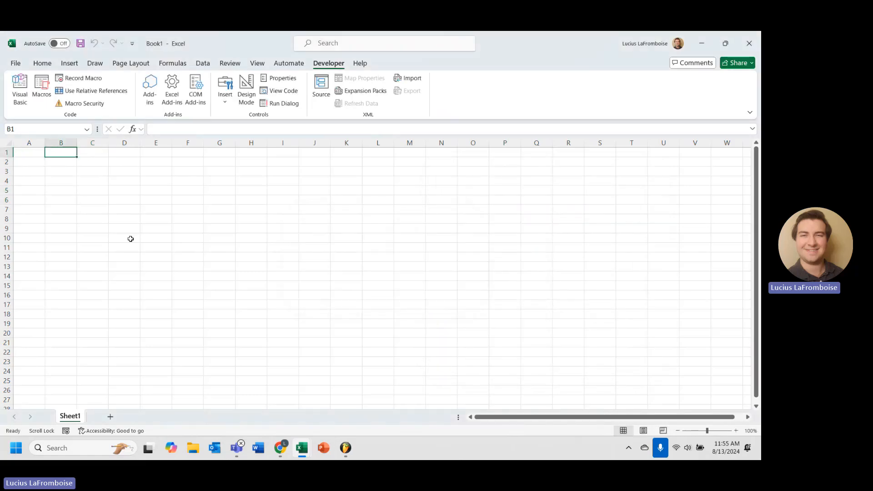
{"action": "mouse_move", "coordinate": [301, 447]}
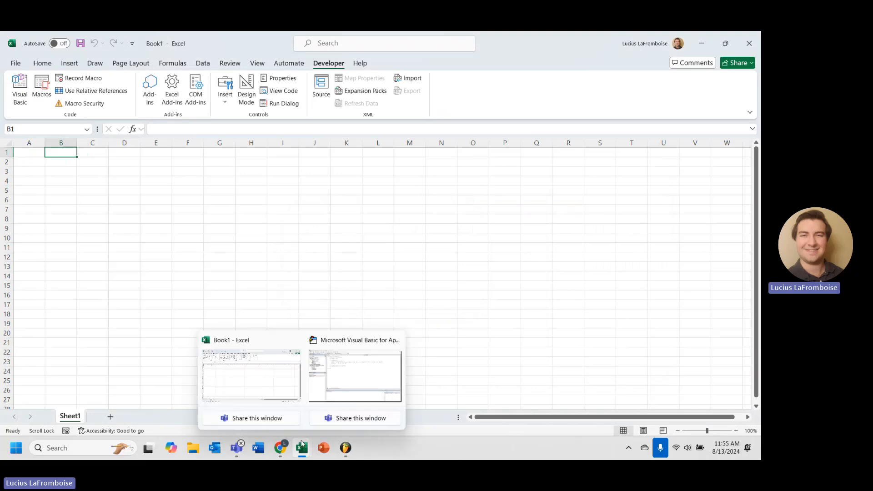
{"action": "left_click", "coordinate": [353, 376]}
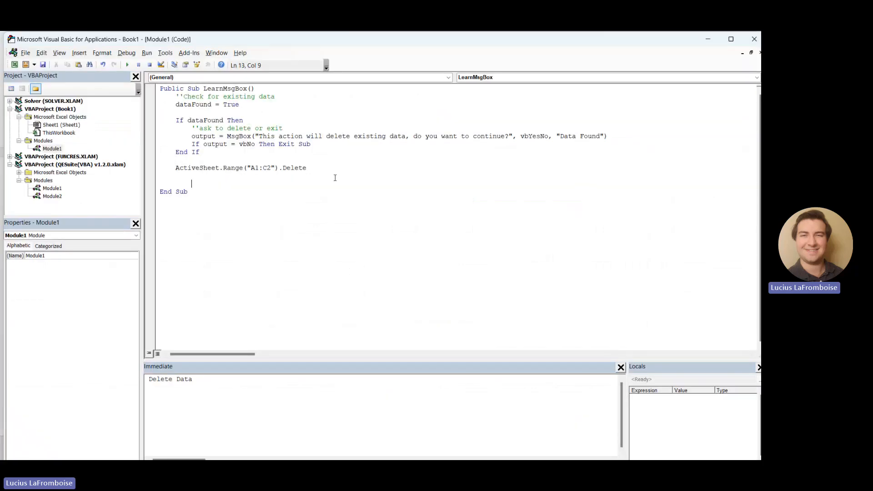